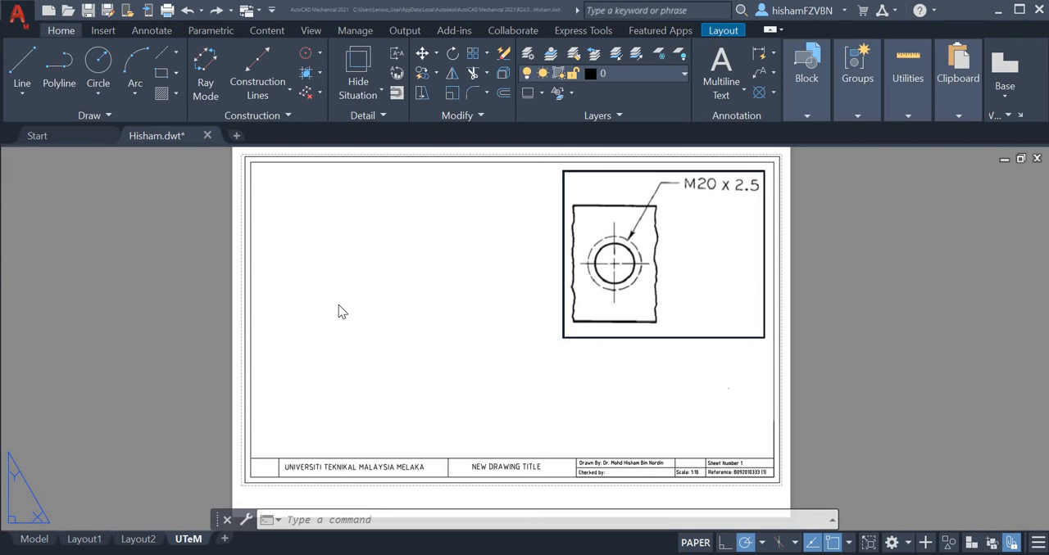
mouse_move(604, 238)
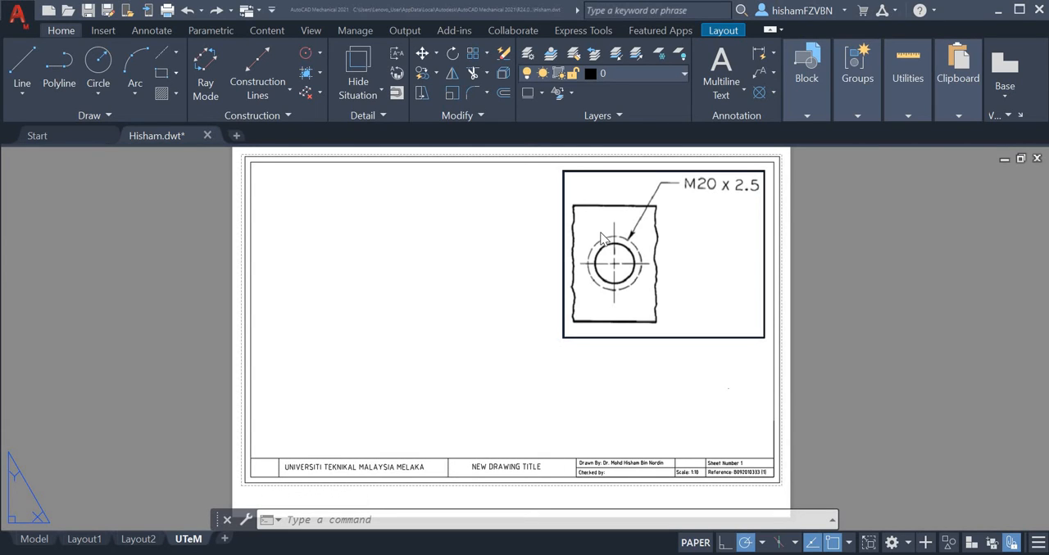
mouse_move(202, 93)
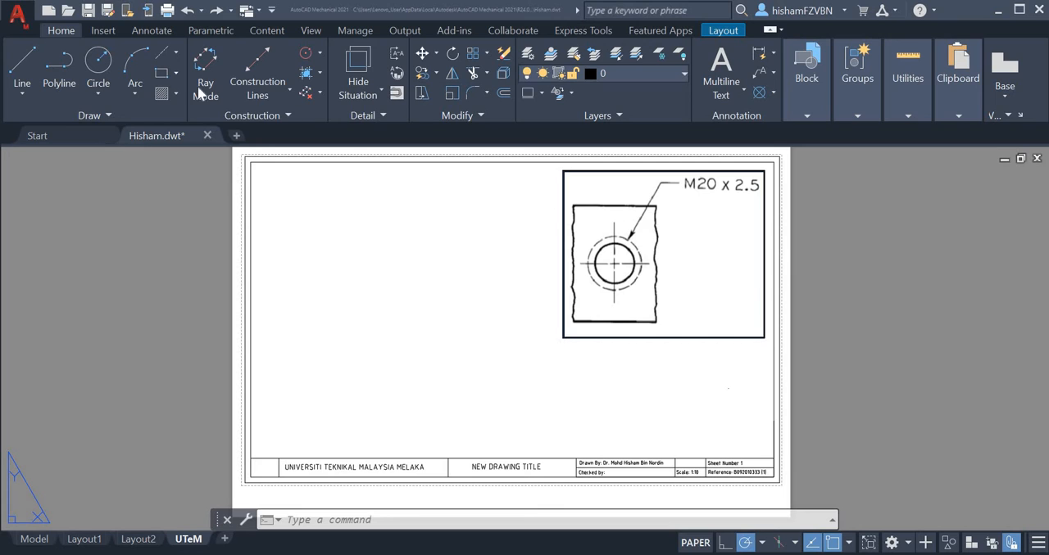
mouse_move(163, 74)
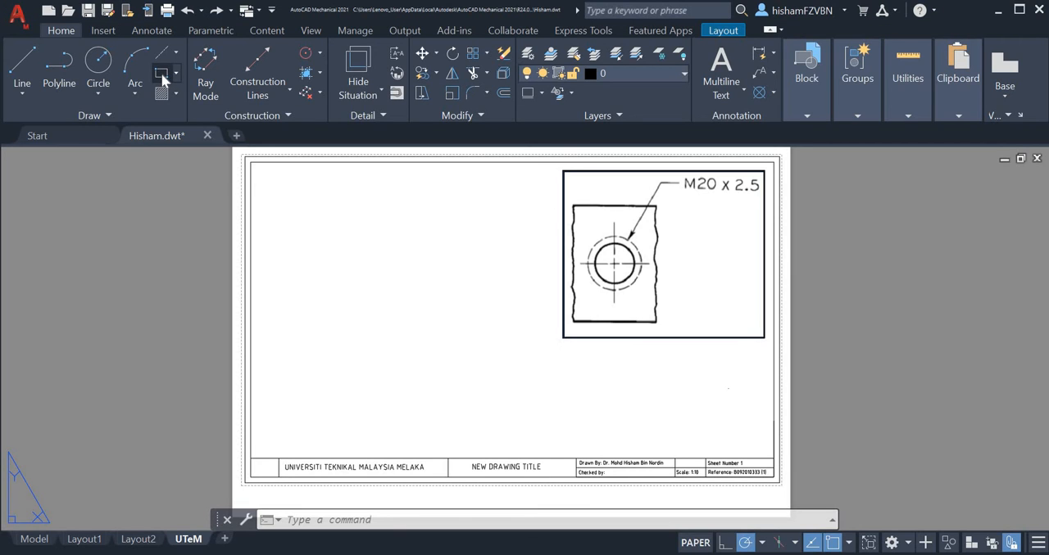
- Draw a 40 by 60 rectangle in the empty area left of the threaded-hole detail
left_click(161, 73)
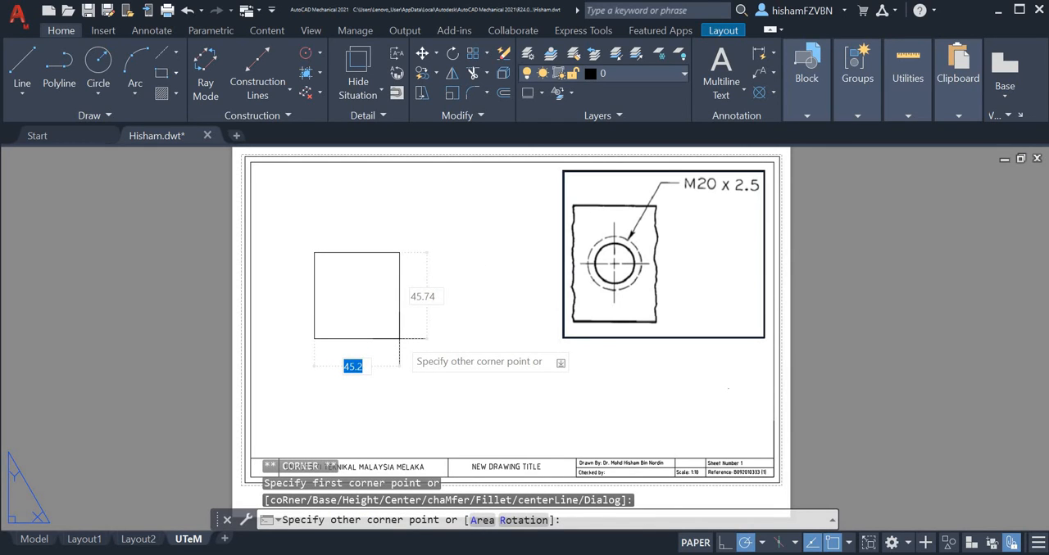
type("40")
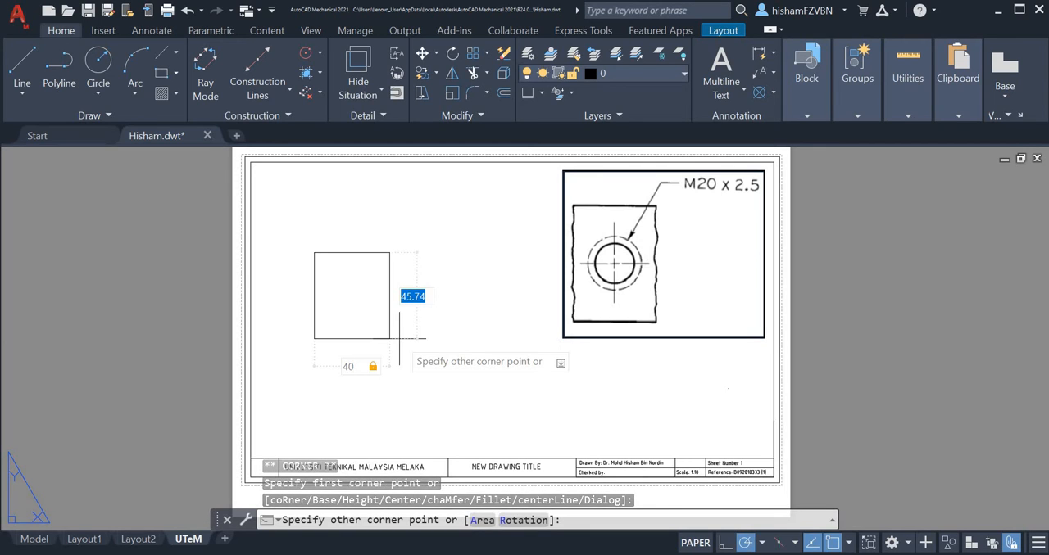
type("60")
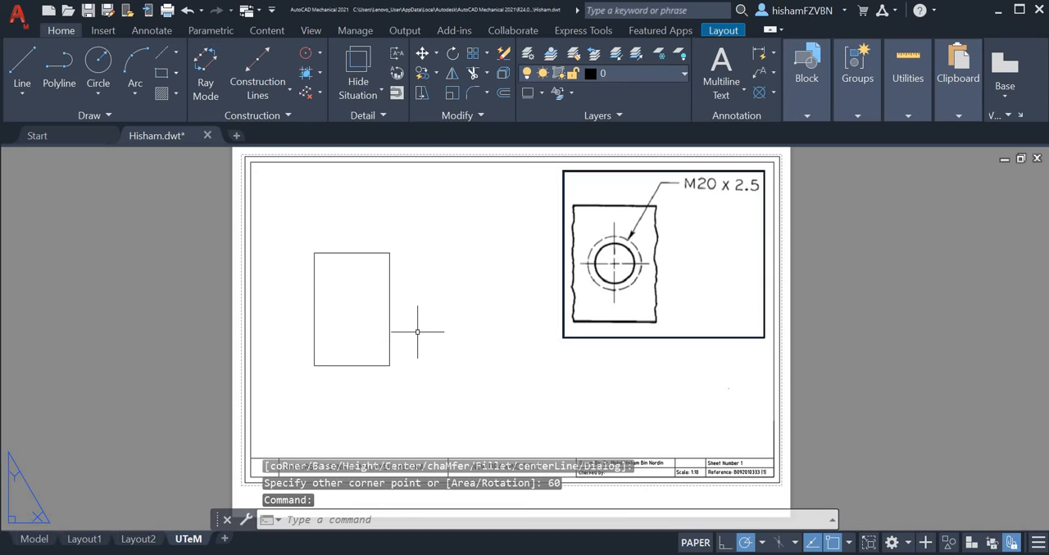
mouse_move(430, 311)
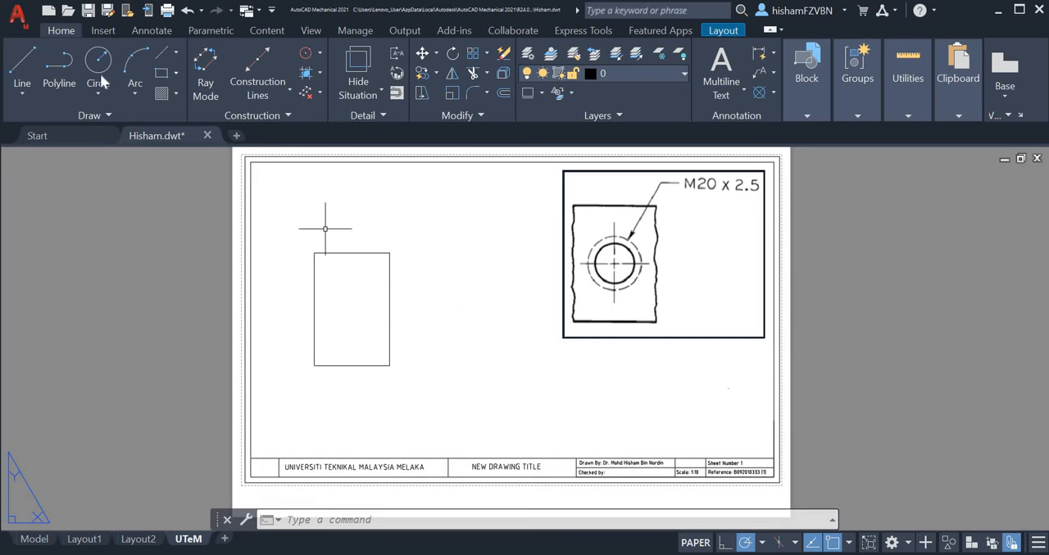
- Draw a radius-10 circle snapped to the rectangle's geometric centre
left_click(98, 70)
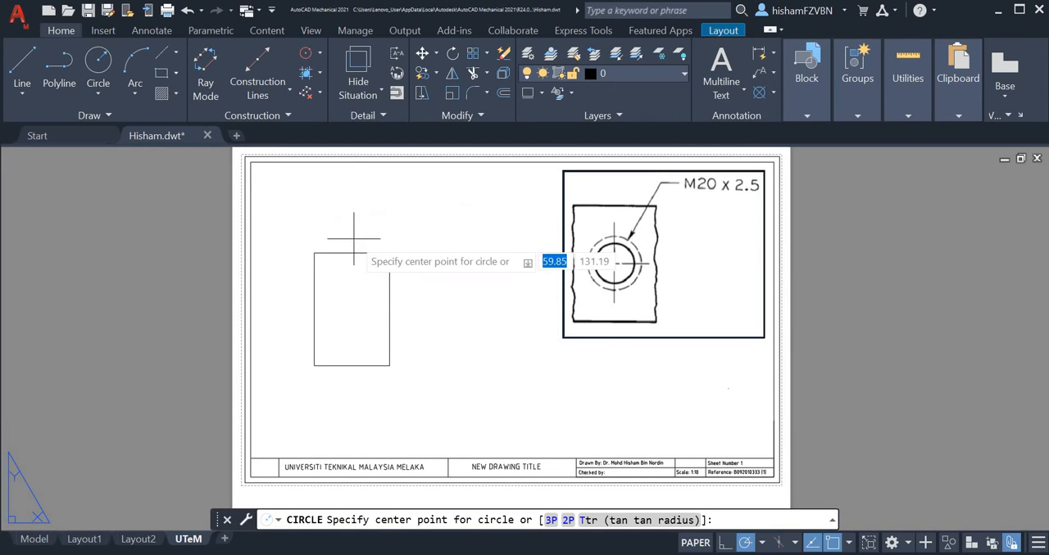
mouse_move(352, 283)
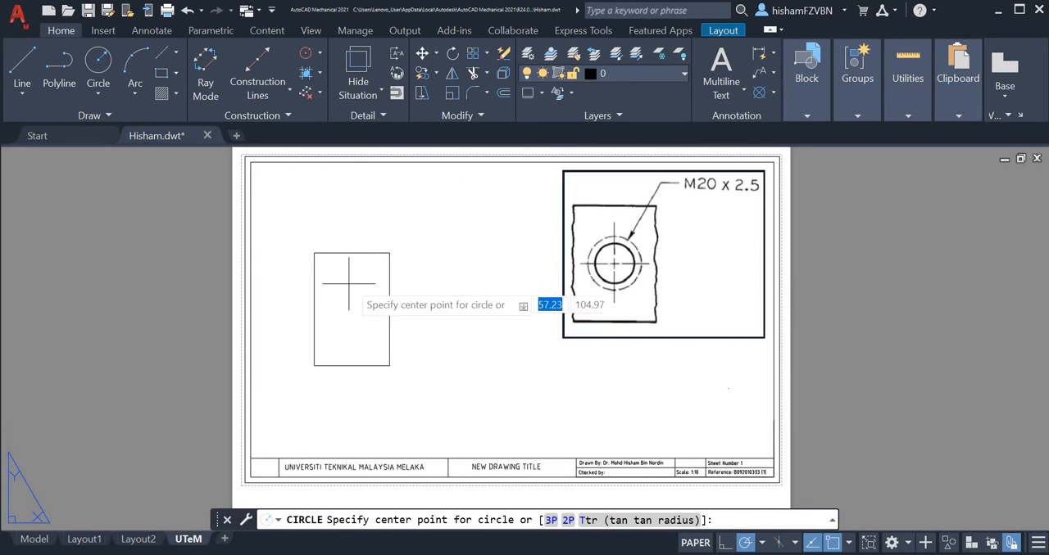
mouse_move(512, 373)
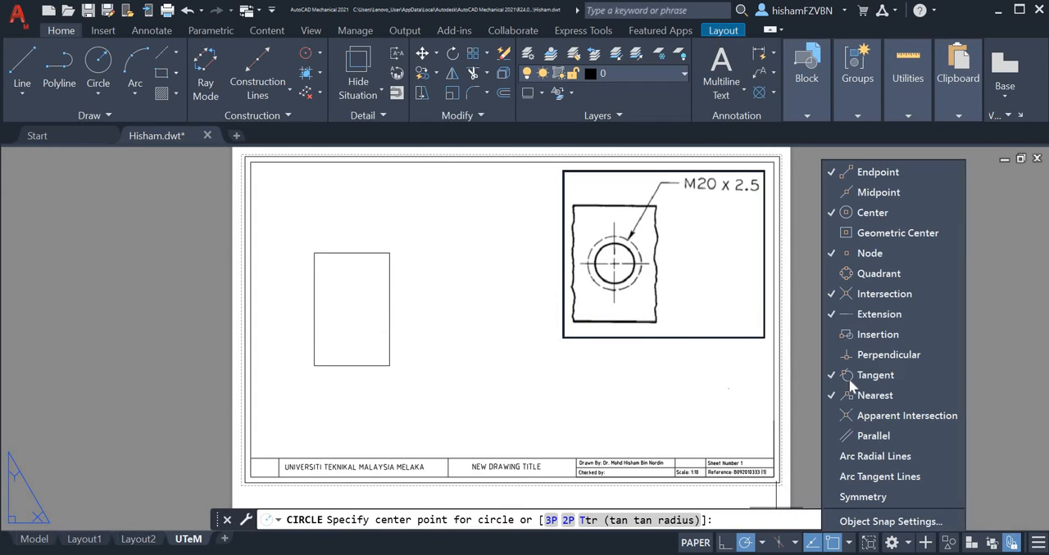
left_click(896, 233)
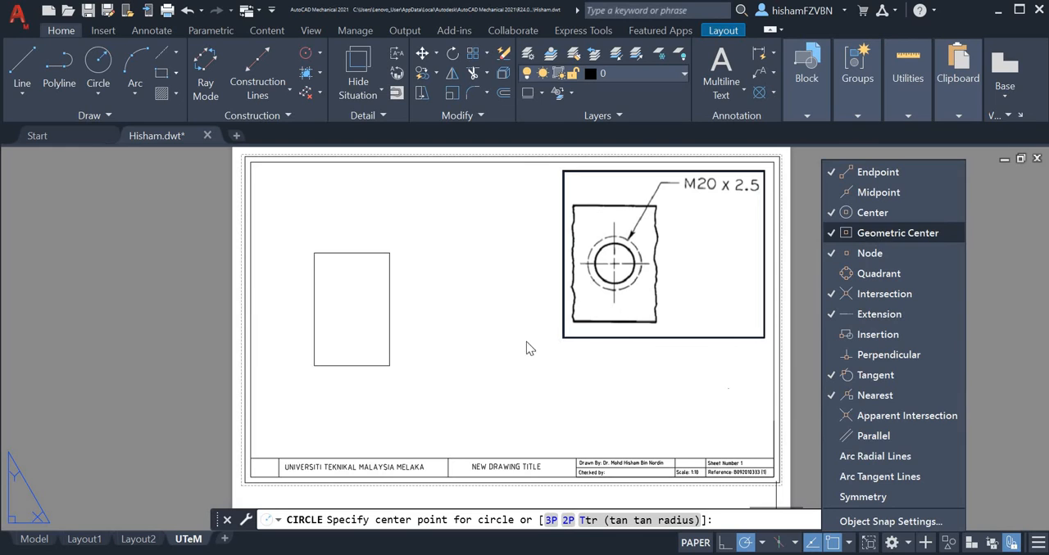
mouse_move(352, 250)
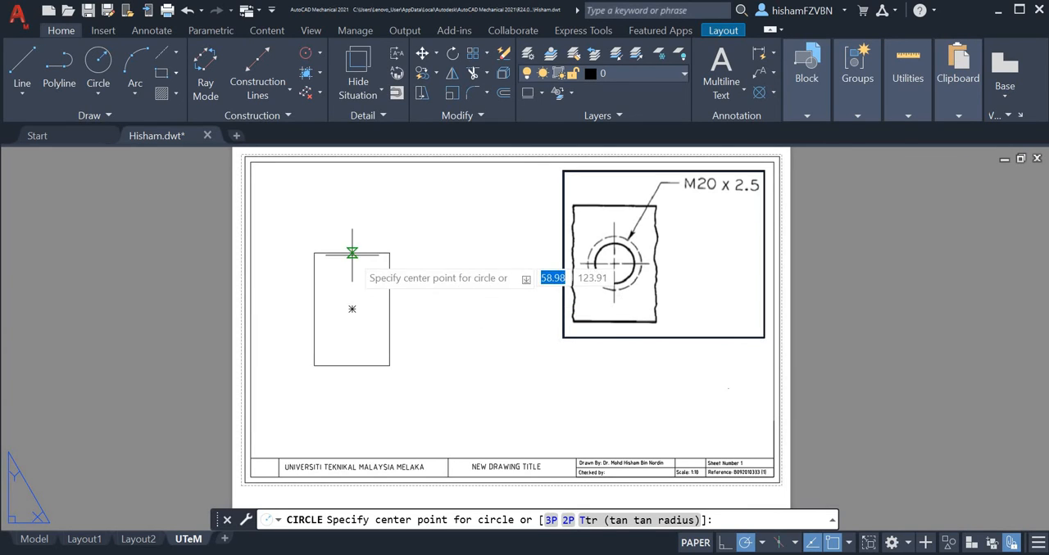
mouse_move(351, 308)
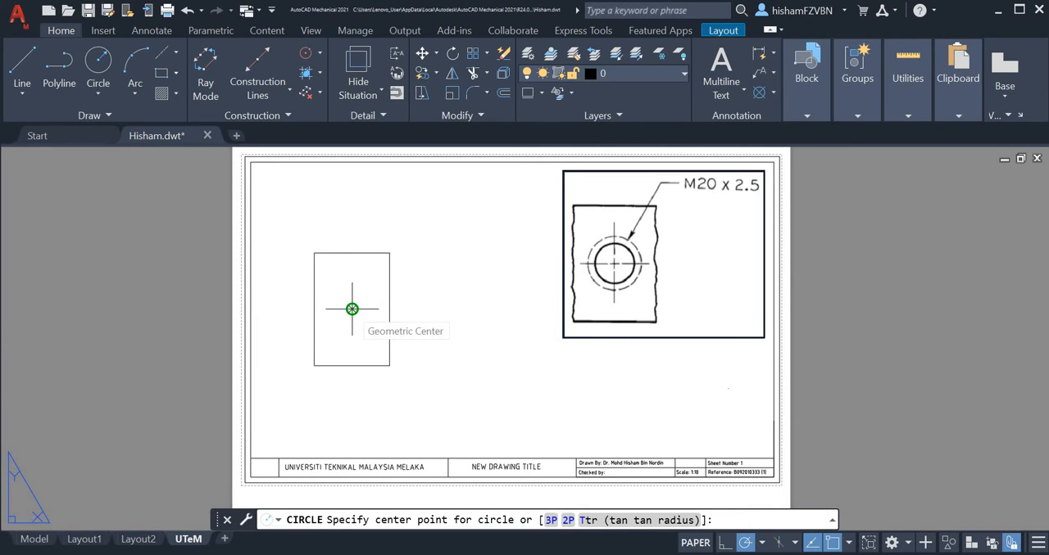
left_click(351, 309)
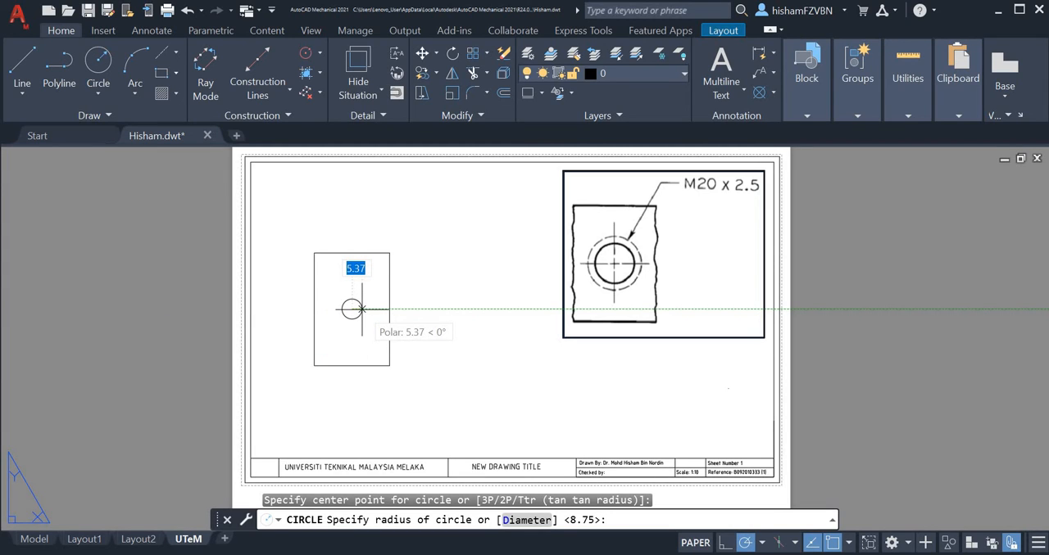
mouse_move(368, 310)
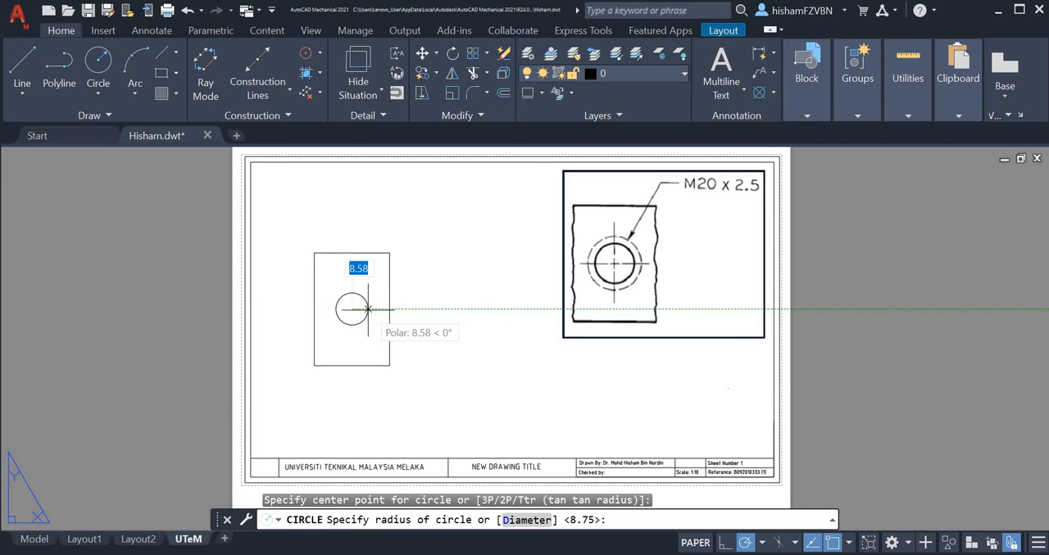
mouse_move(373, 309)
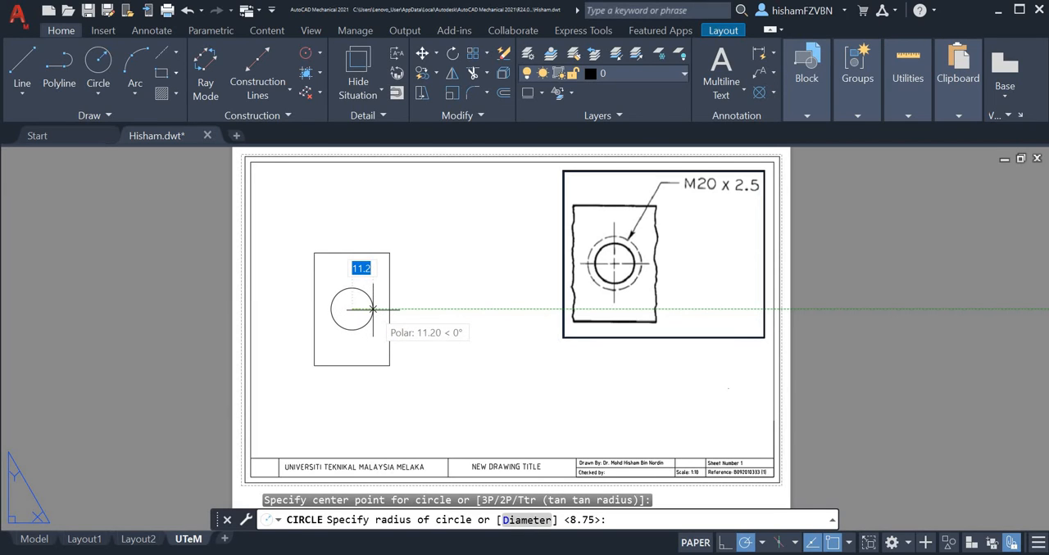
mouse_move(379, 311)
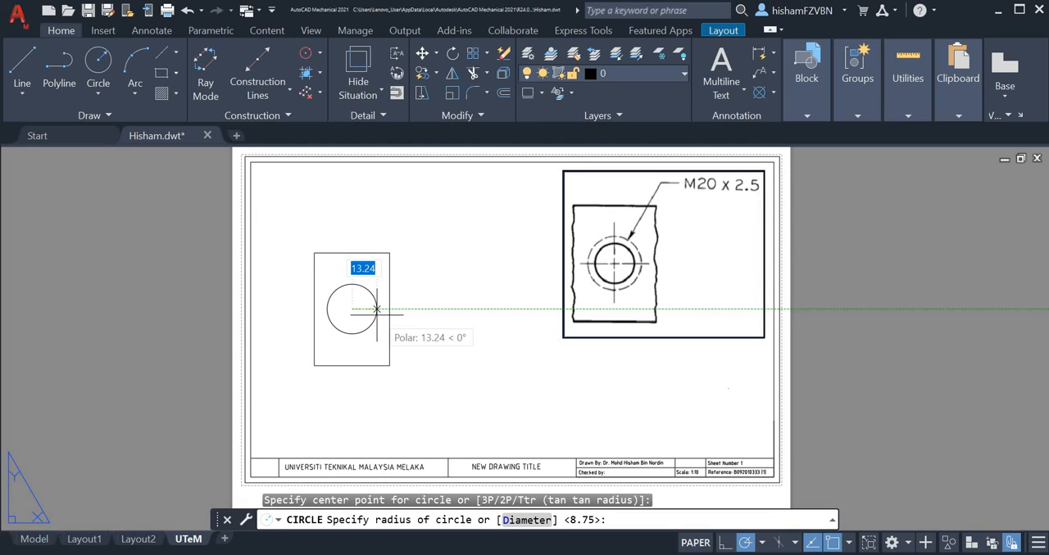
type("10")
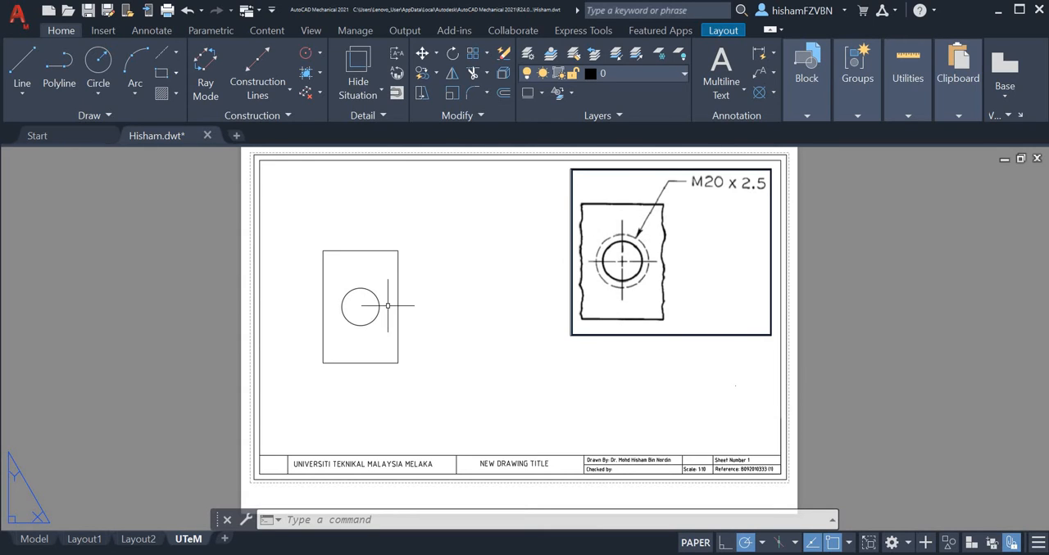
- Change the circle's linetype to the dashed AM_ISO hidden line via Properties
left_click(360, 308)
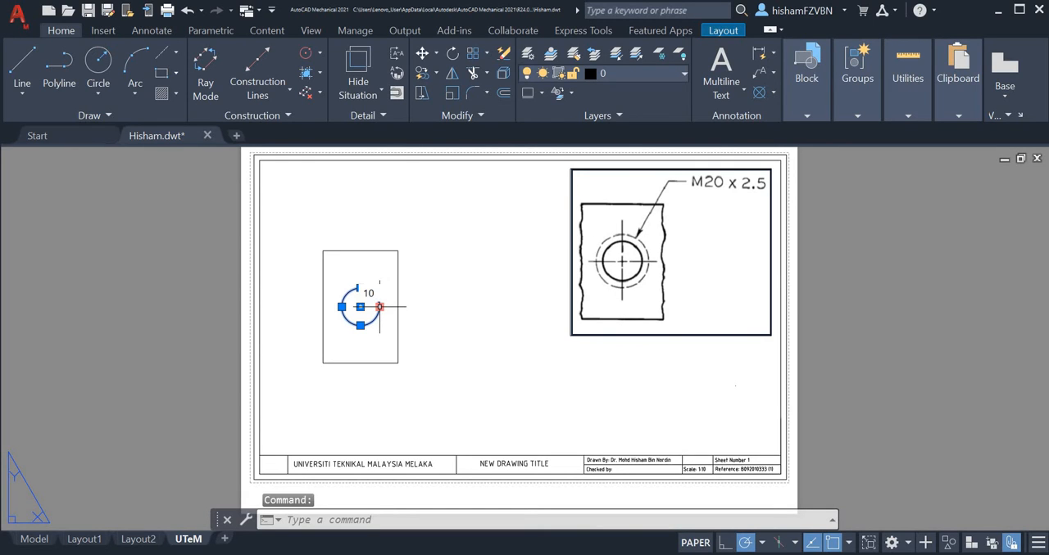
right_click(378, 307)
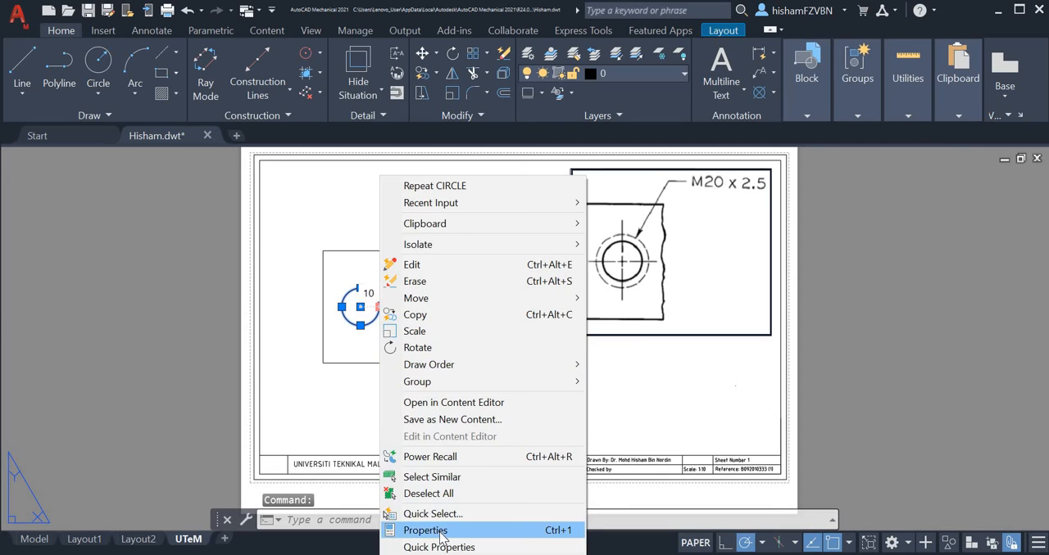
left_click(424, 530)
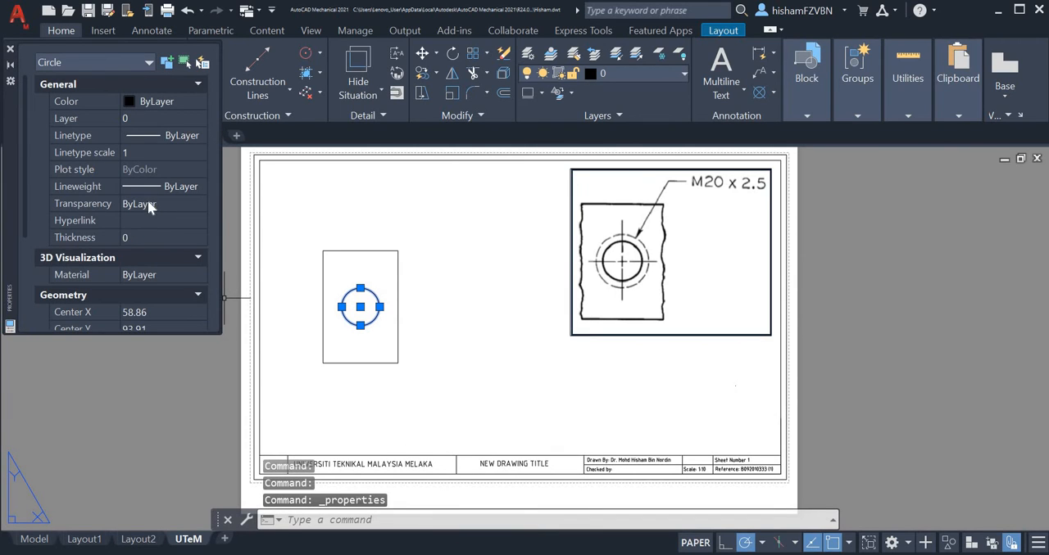
left_click(163, 186)
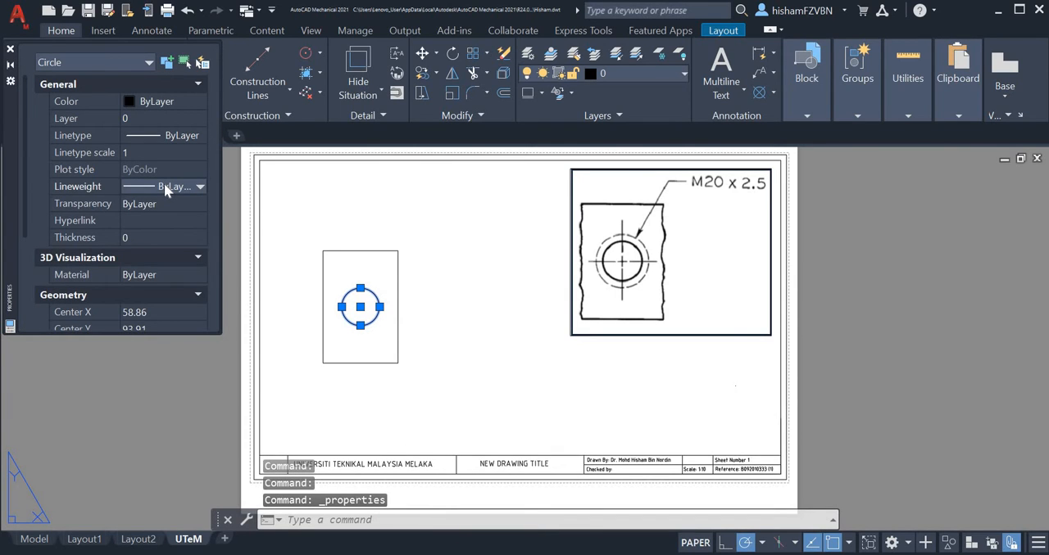
left_click(201, 186)
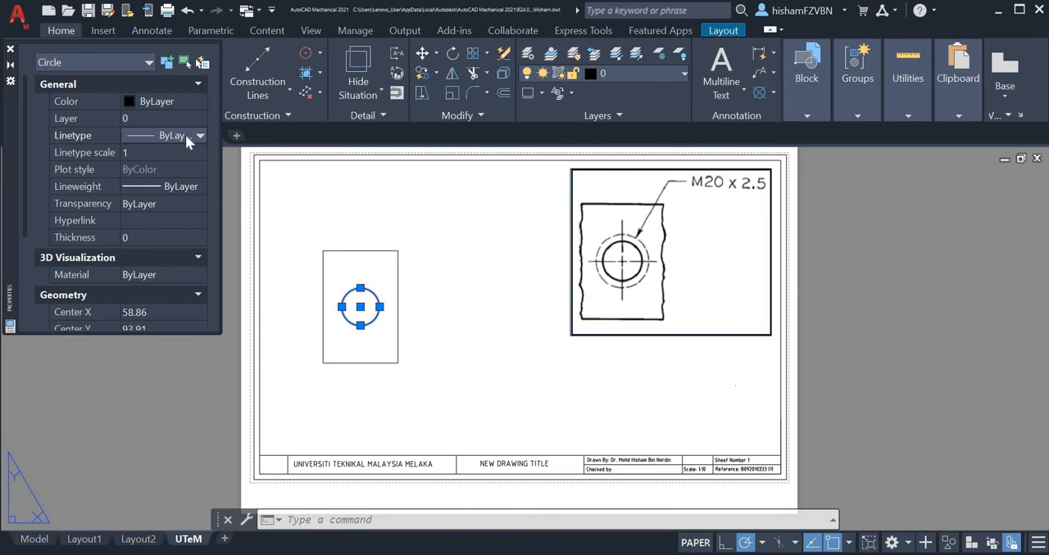
left_click(201, 135)
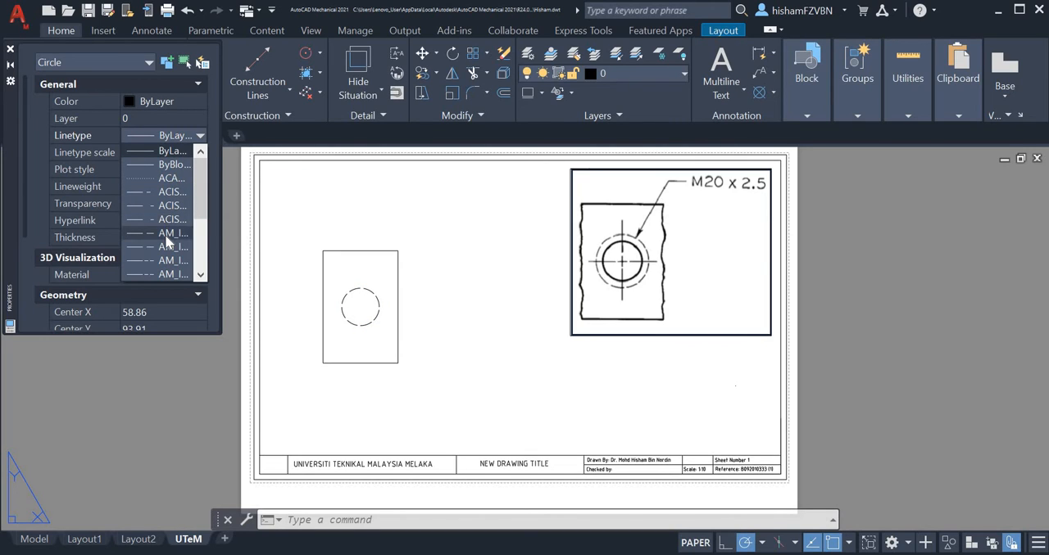
mouse_move(168, 228)
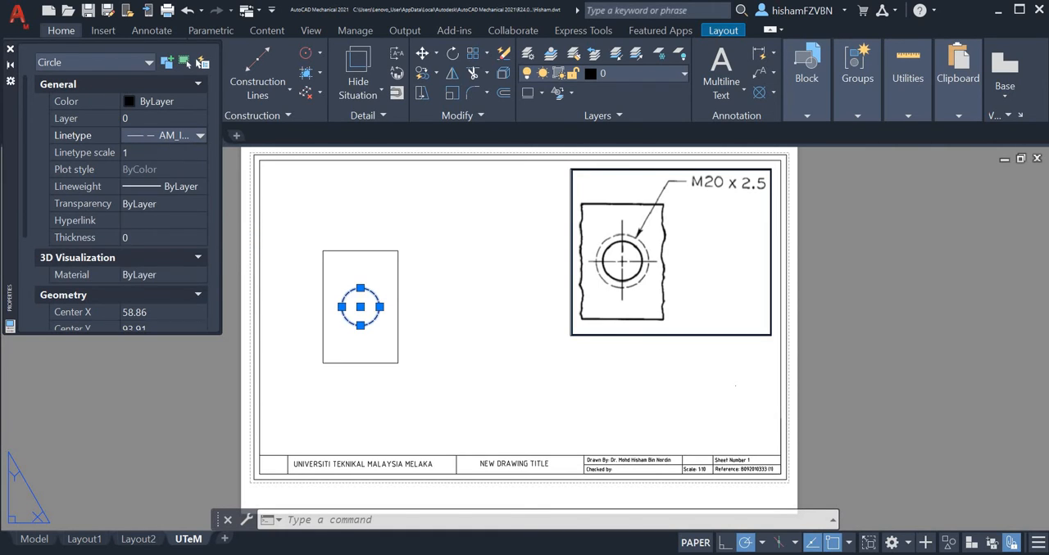
mouse_move(434, 251)
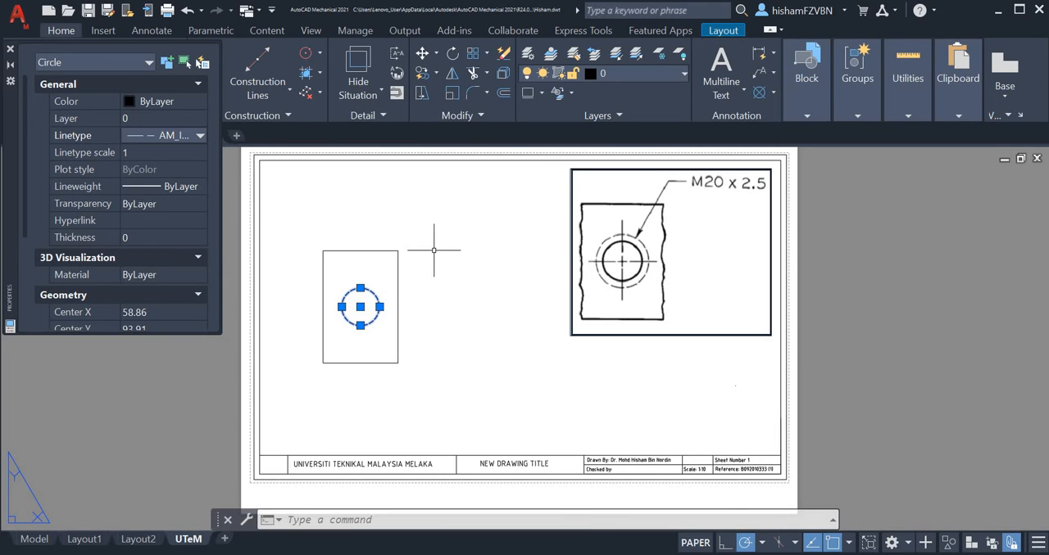
left_click(519, 320)
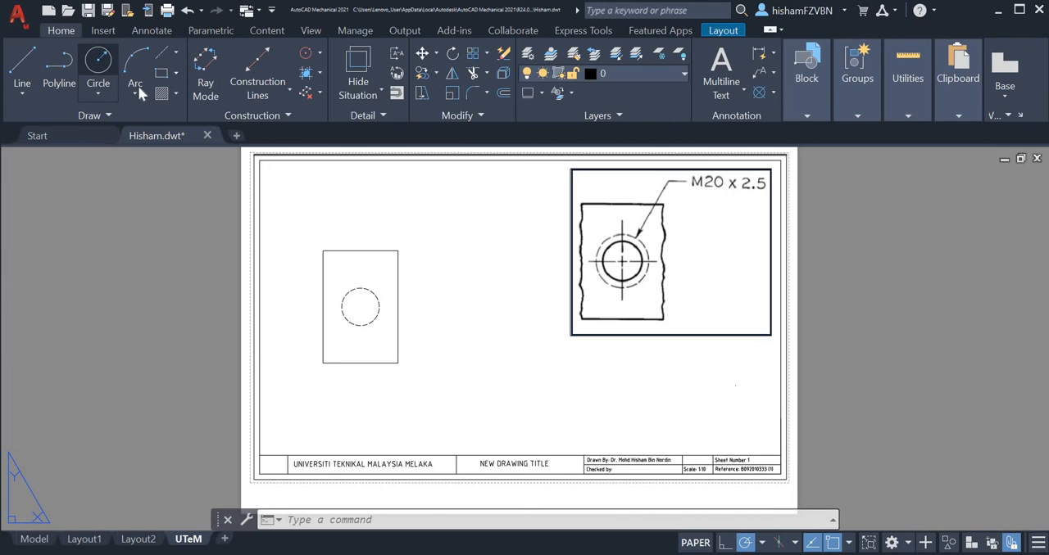
left_click(97, 70)
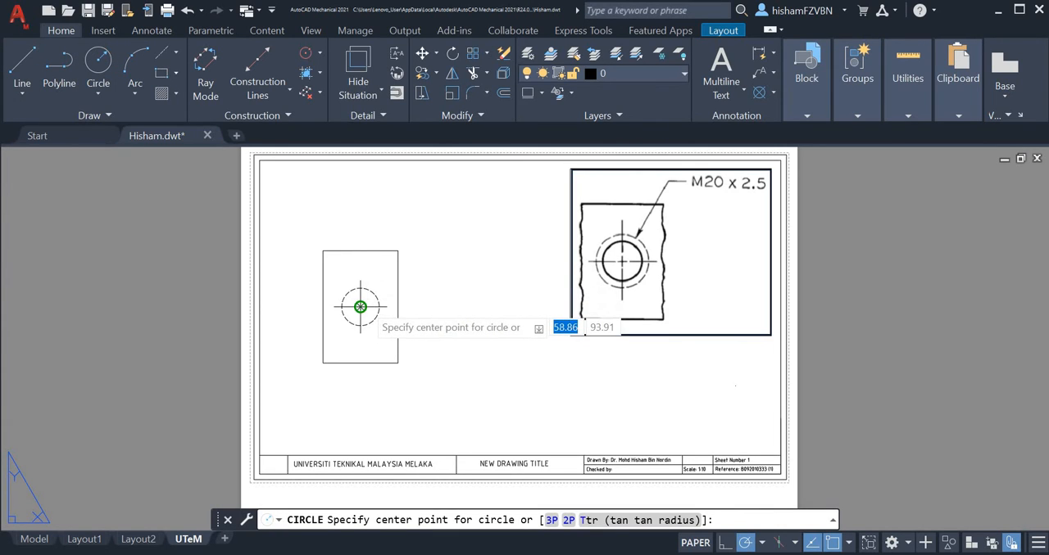
left_click(359, 307)
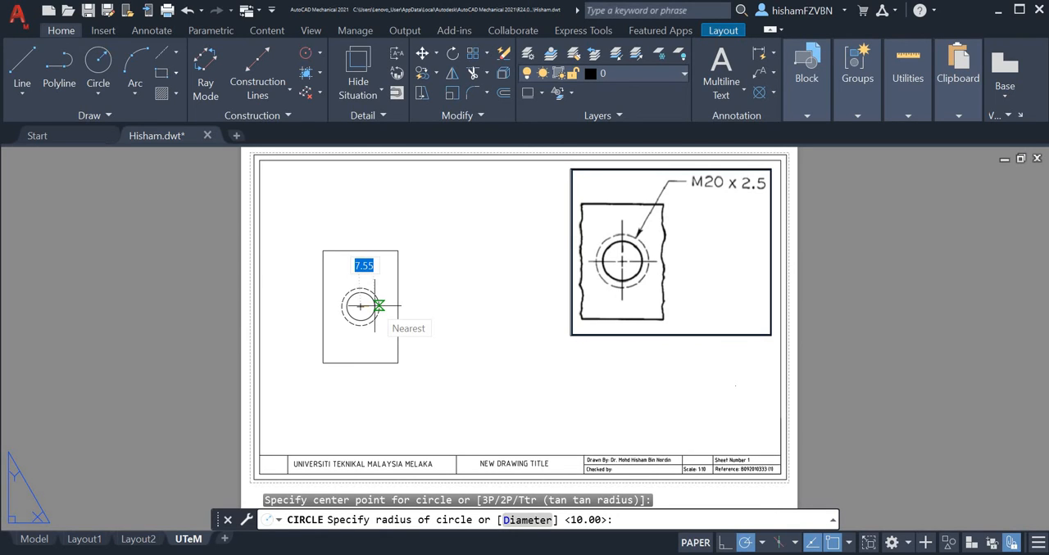
mouse_move(363, 306)
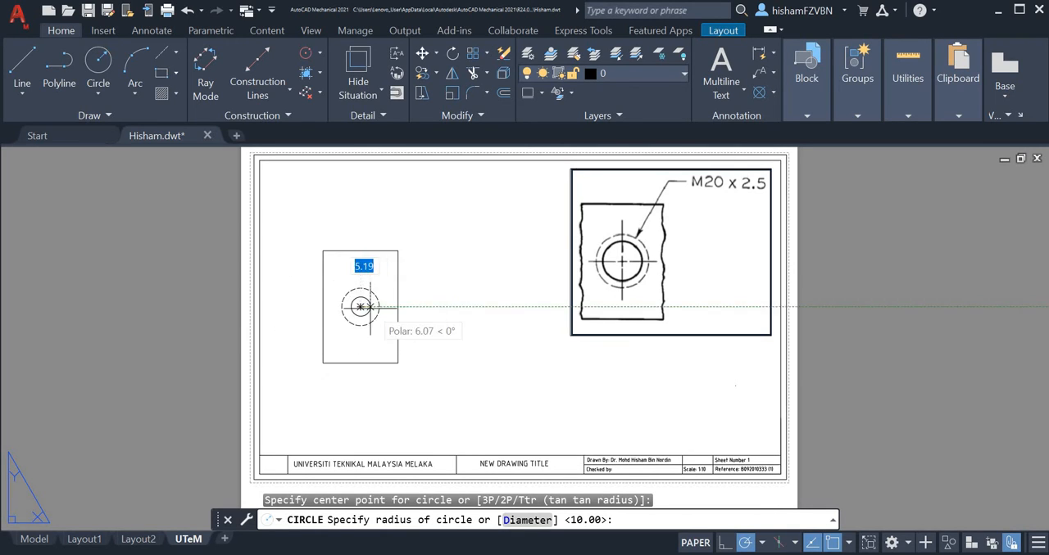
key("Escape")
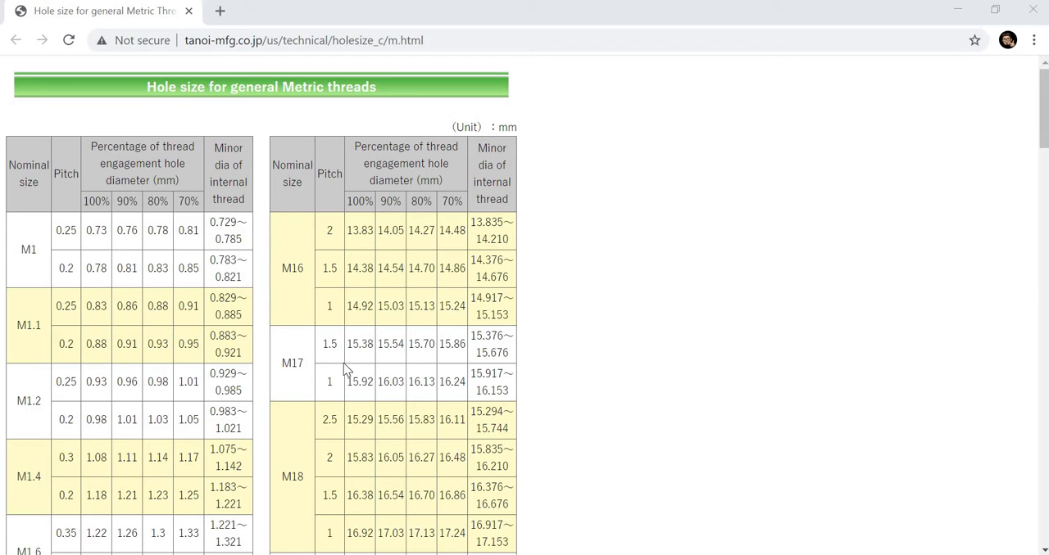
mouse_move(318, 110)
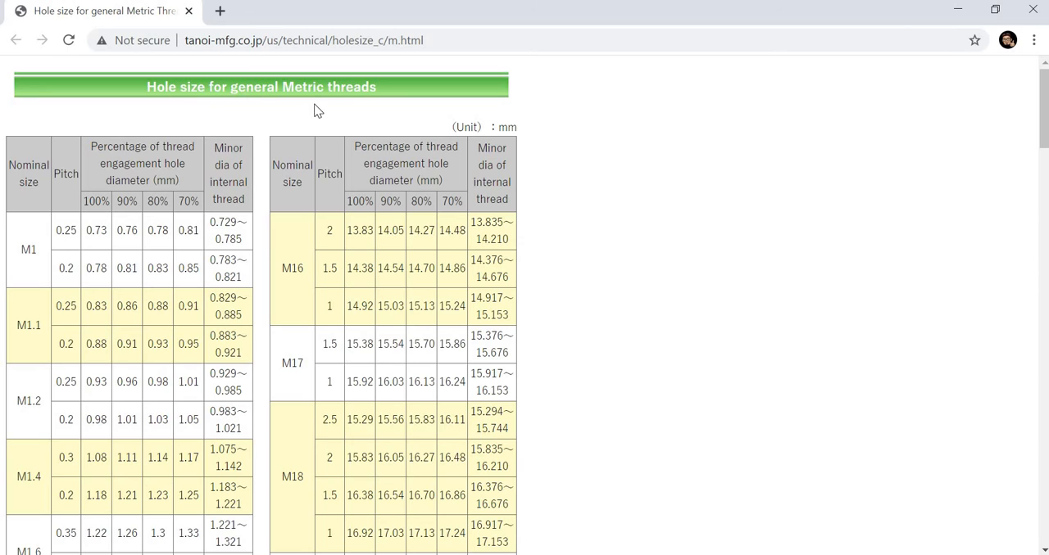
mouse_move(363, 141)
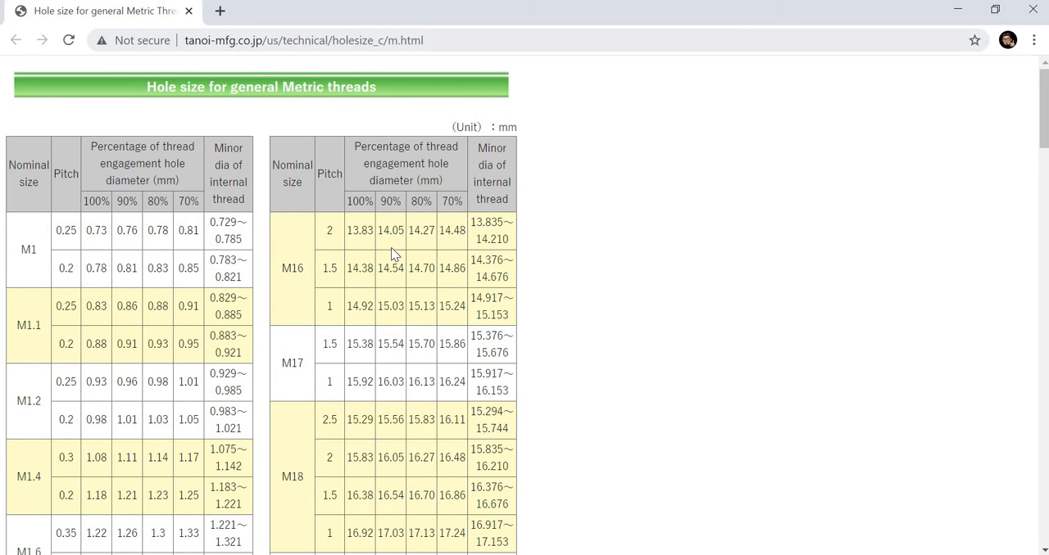
mouse_move(391, 292)
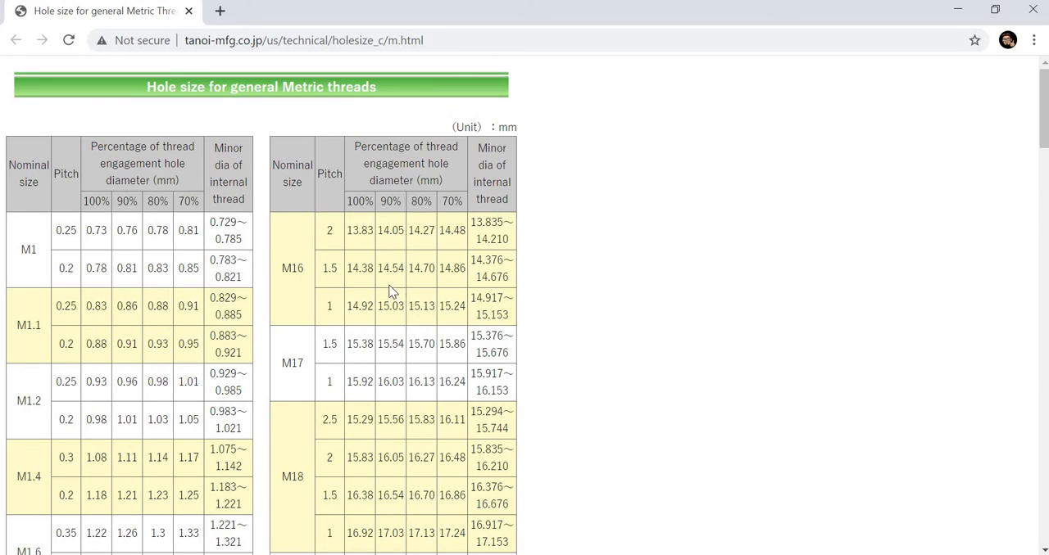
mouse_move(378, 264)
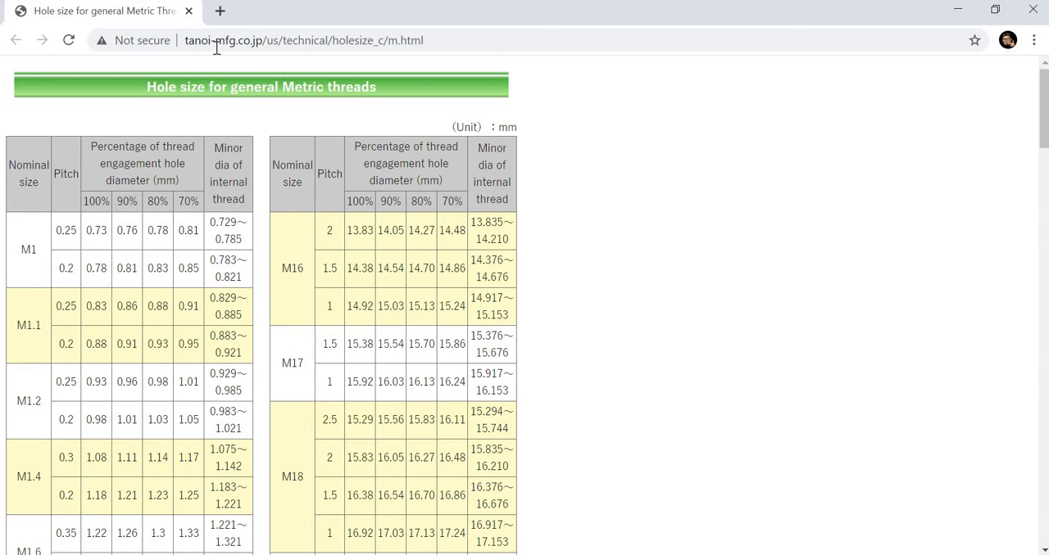
mouse_move(371, 195)
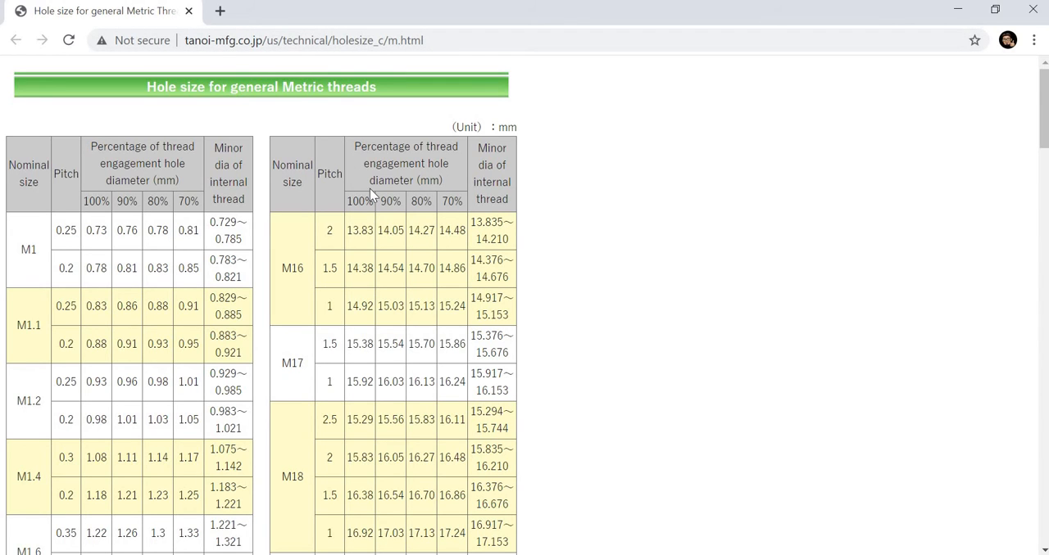
mouse_move(382, 381)
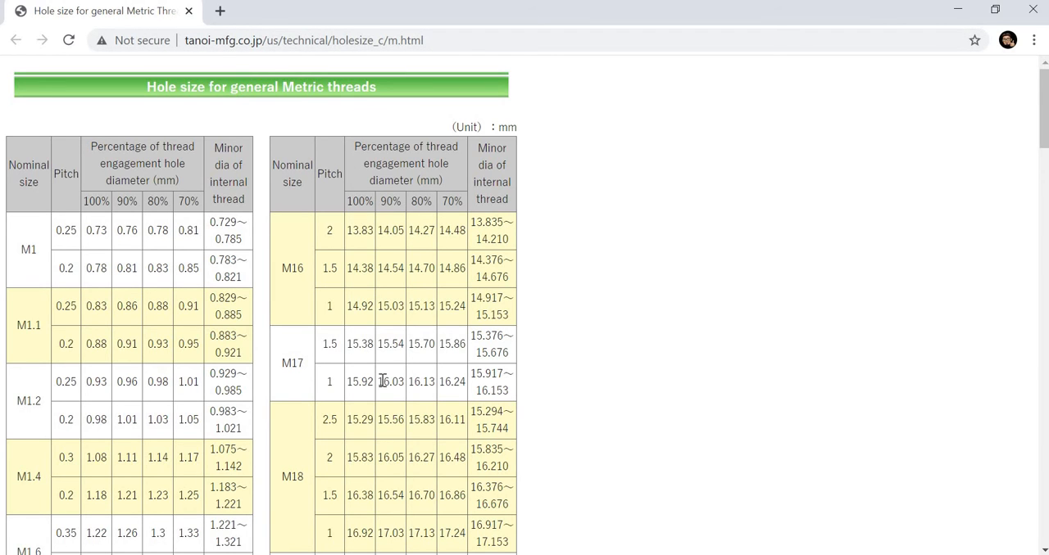
- Scroll the metric thread hole-size table in Chrome to the M20 rows (pitch 2.5, 17.294–17.744)
scroll("down", 3)
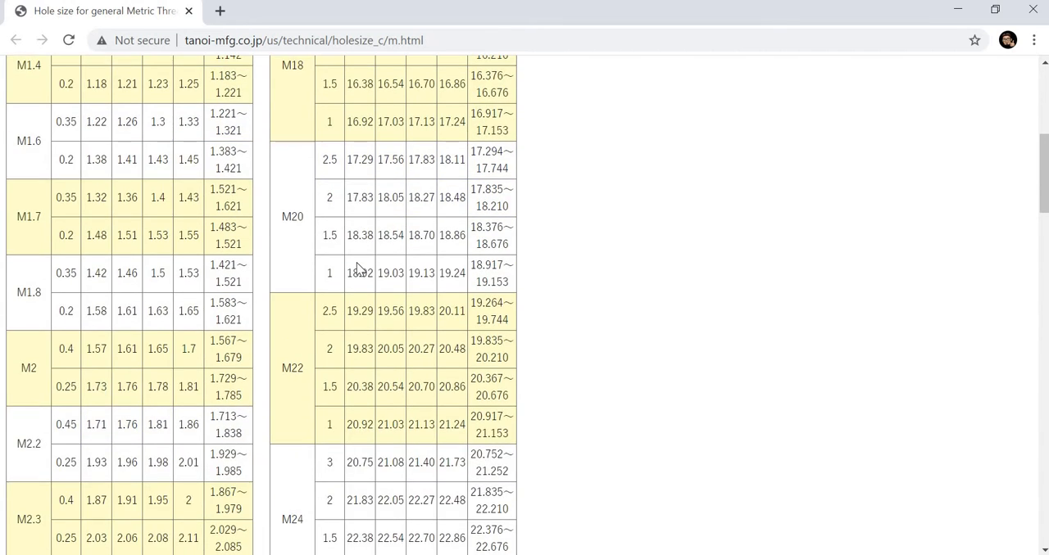
scroll("up", 3)
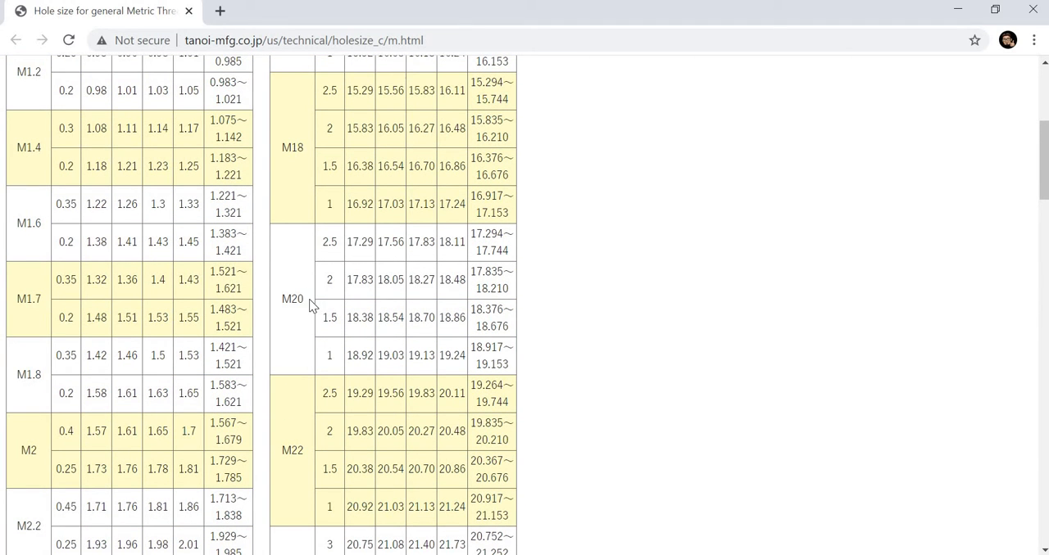
scroll("up", 3)
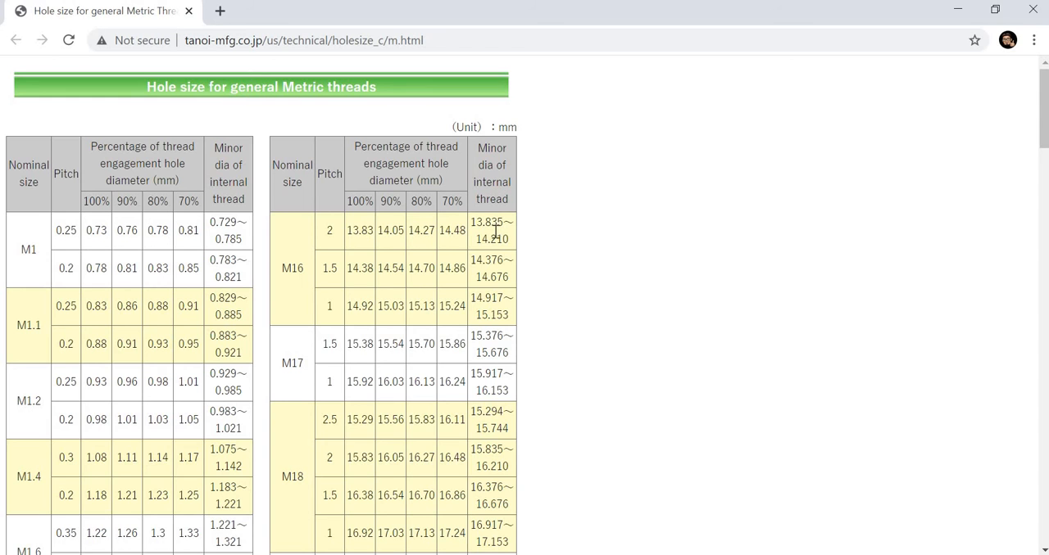
scroll("down", 3)
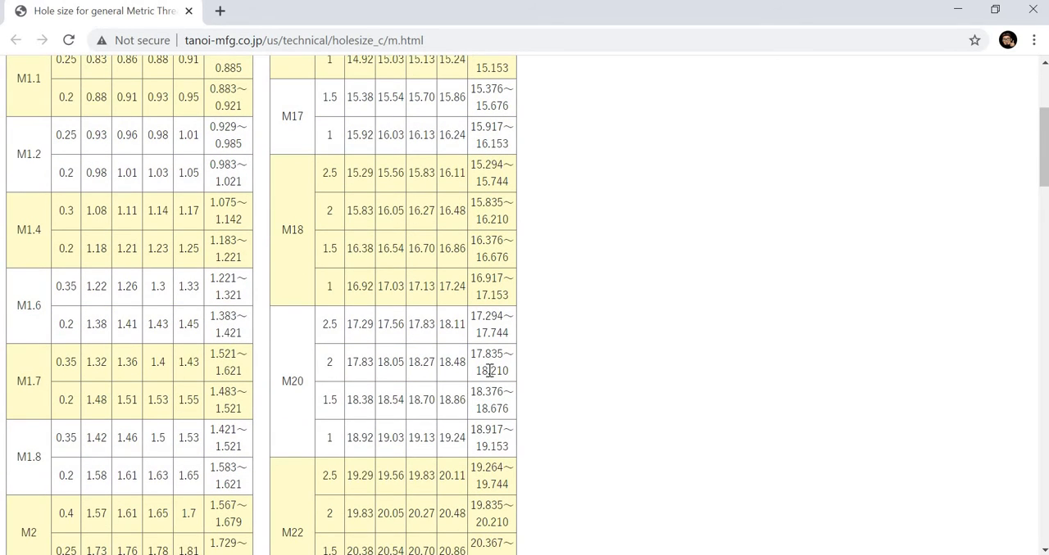
mouse_move(324, 327)
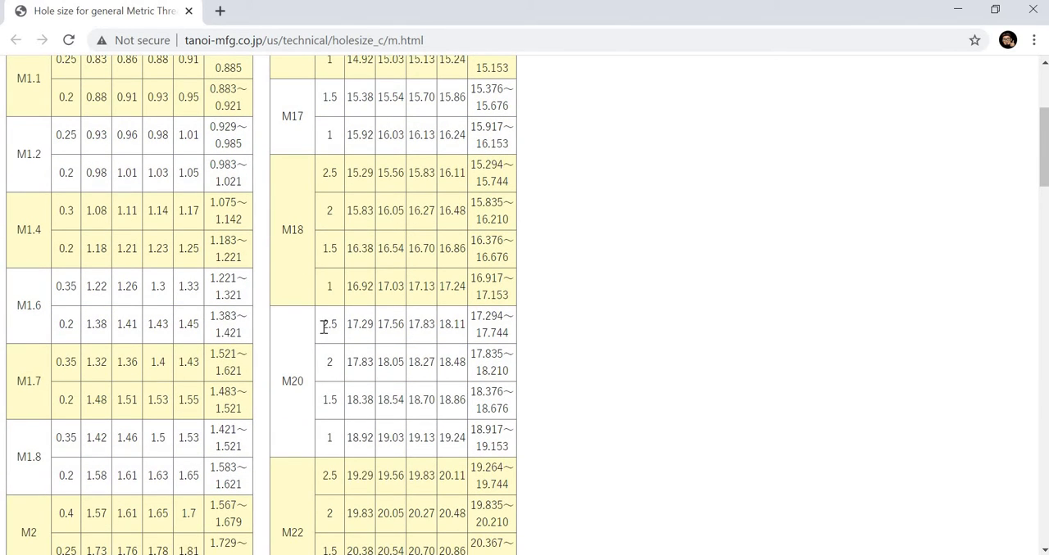
mouse_move(484, 319)
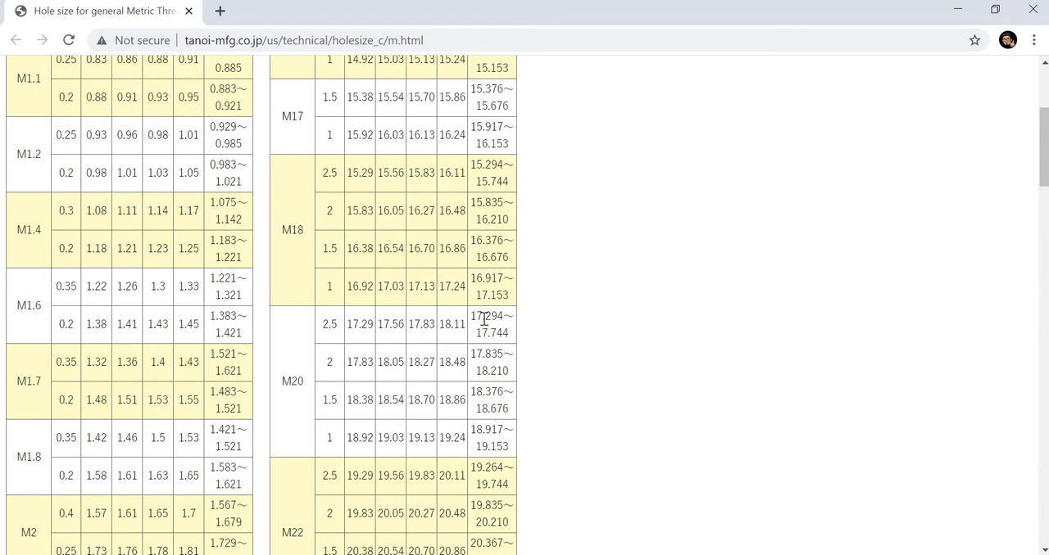
mouse_move(496, 336)
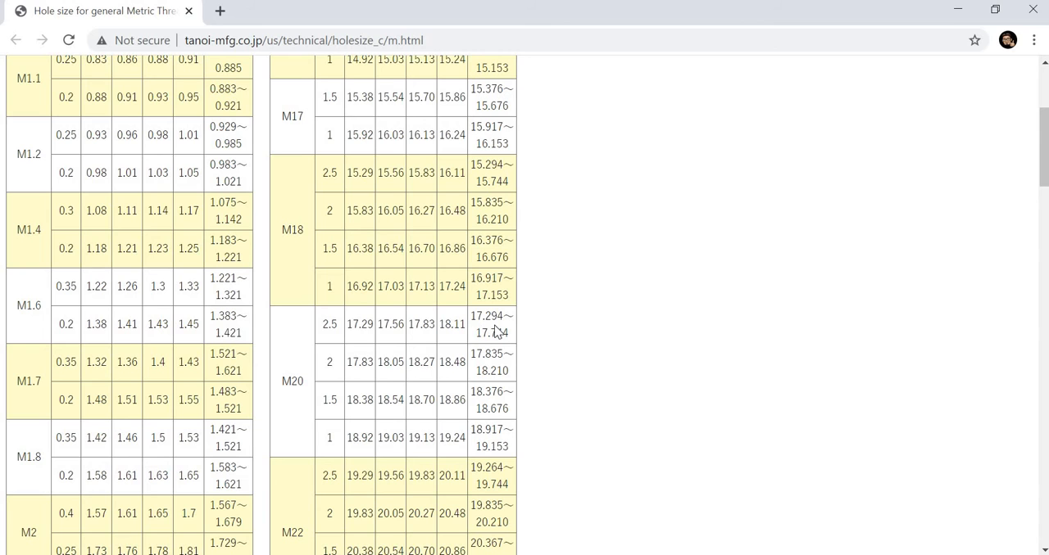
mouse_move(503, 356)
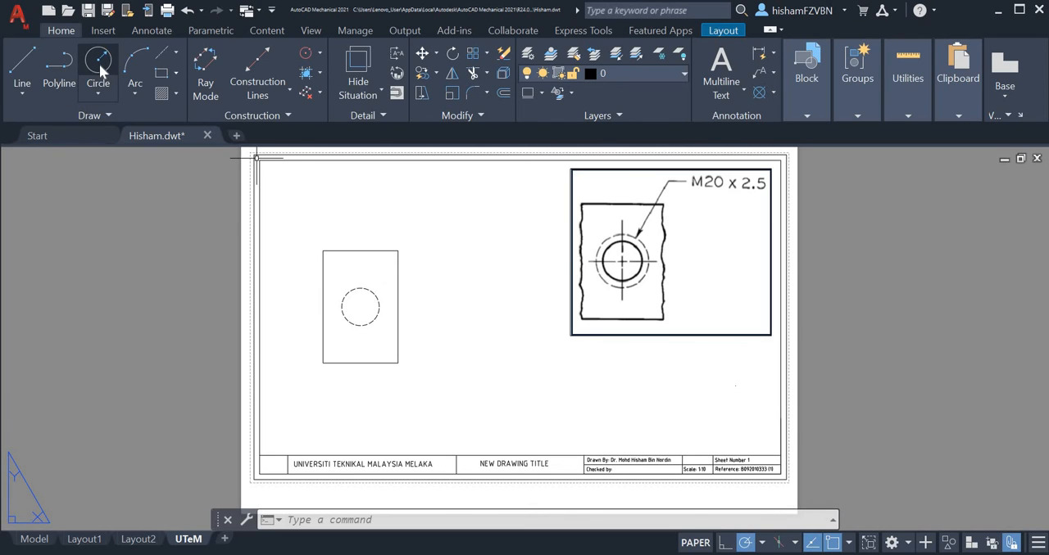
- Draw a 17.5 diameter solid circle concentric with the dashed thread circle
left_click(98, 70)
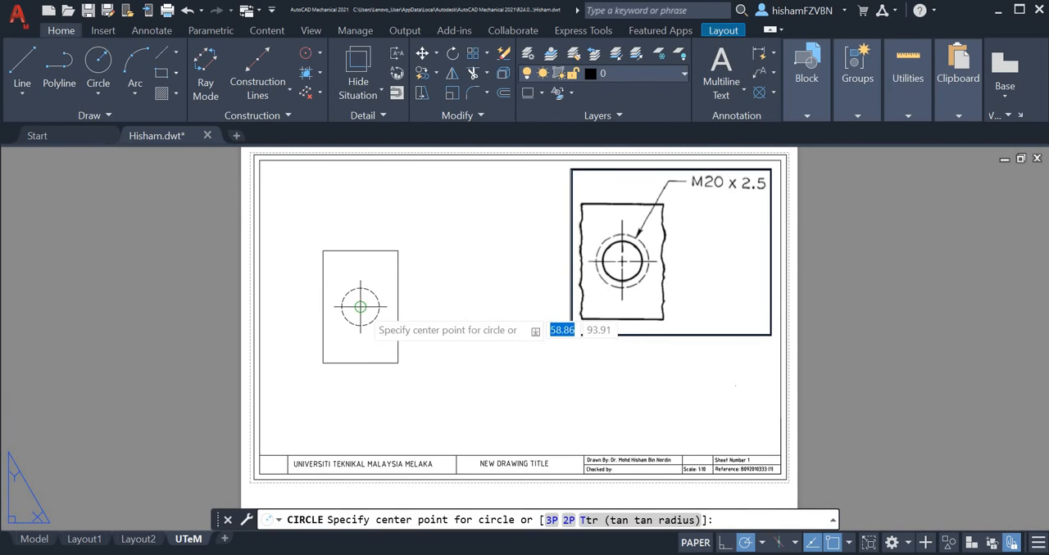
left_click(359, 307)
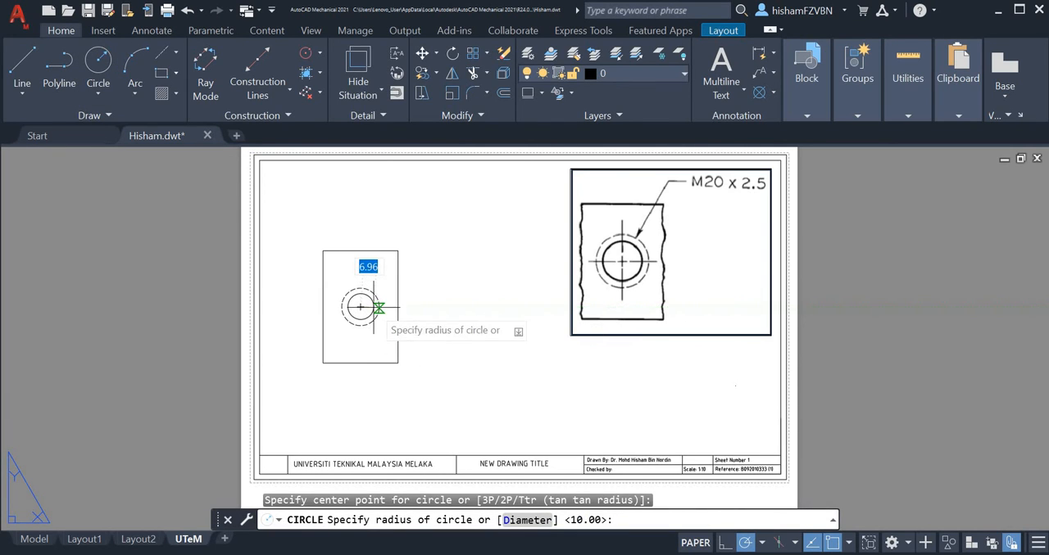
mouse_move(514, 521)
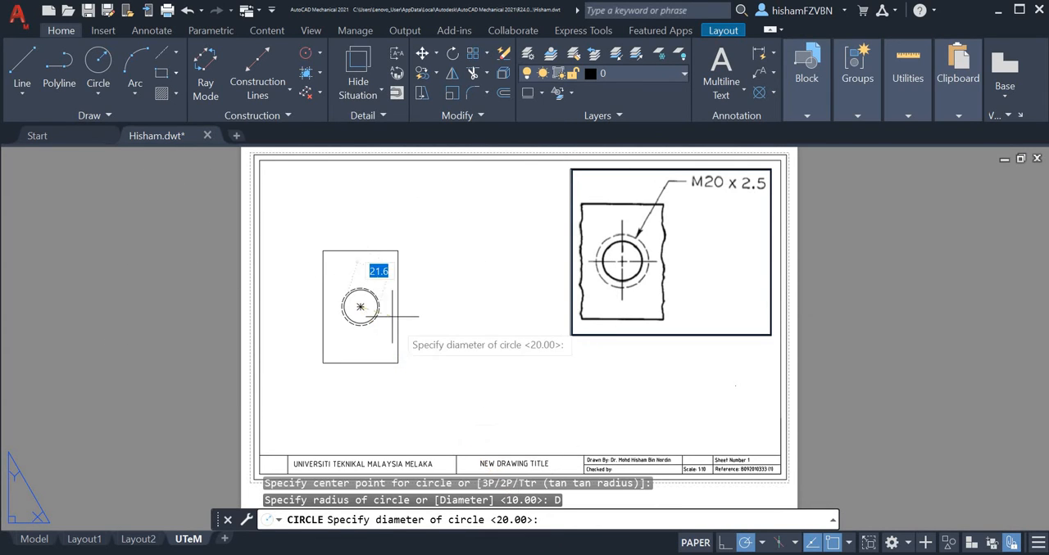
mouse_move(384, 311)
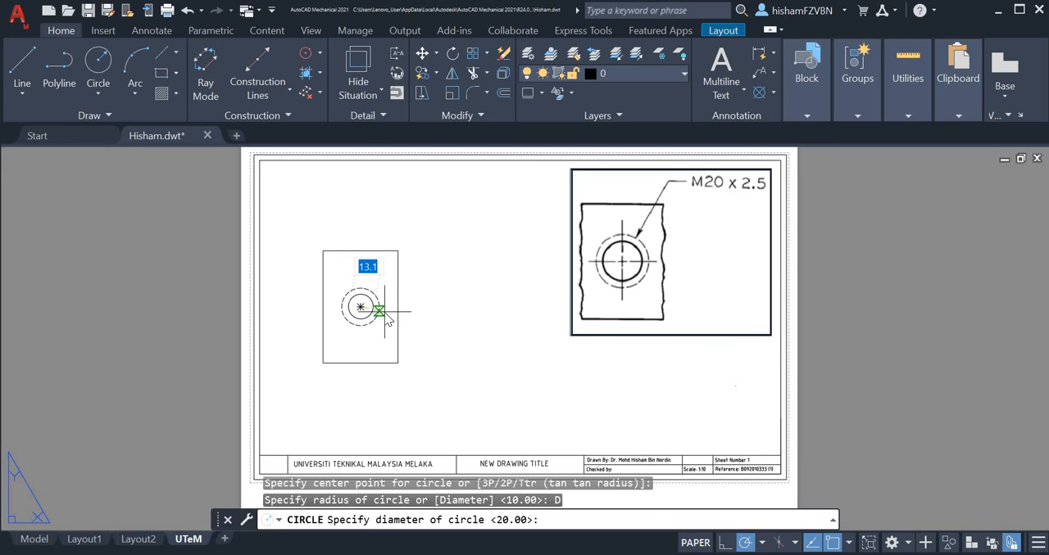
type("17.5")
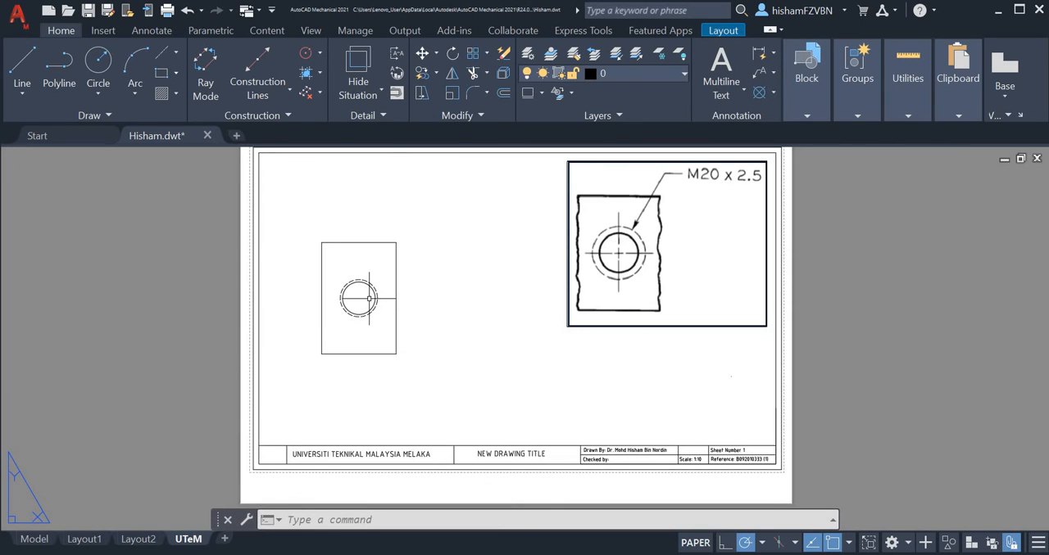
mouse_move(518, 246)
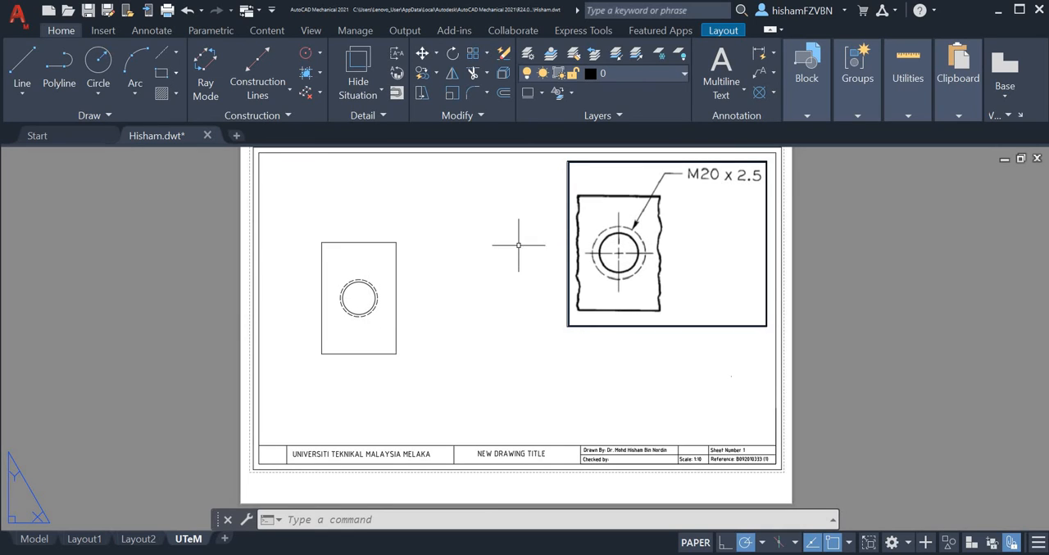
mouse_move(652, 214)
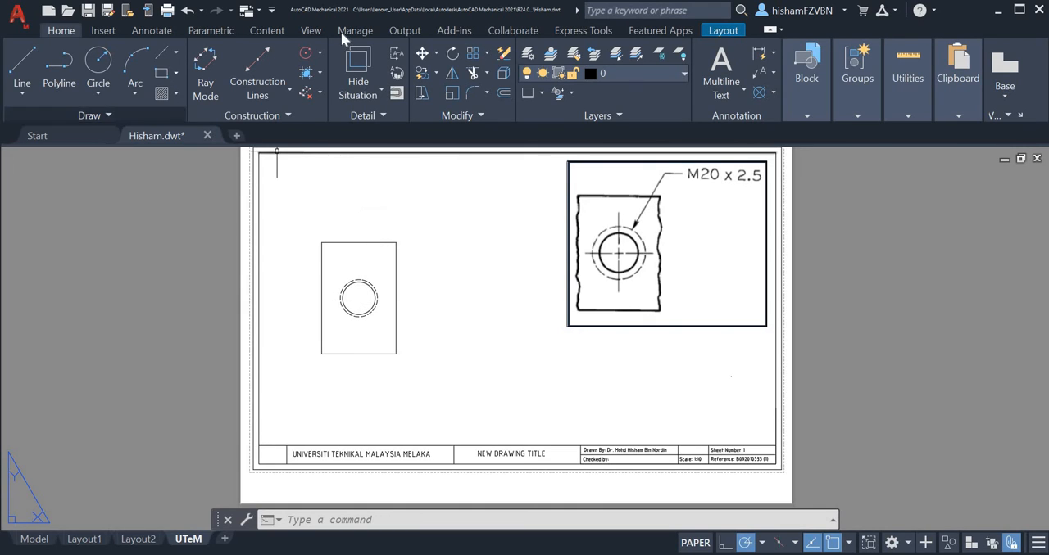
mouse_move(342, 36)
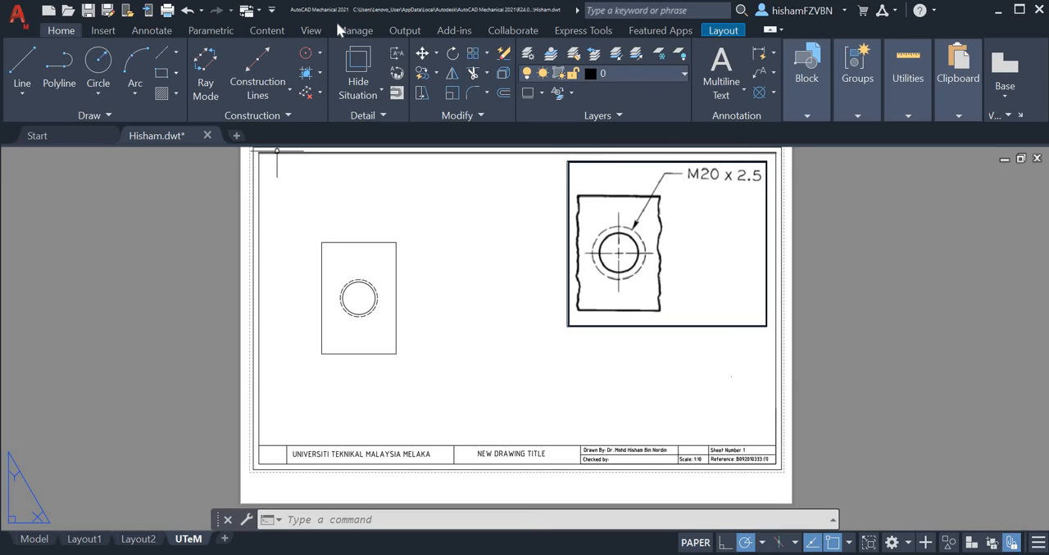
mouse_move(111, 64)
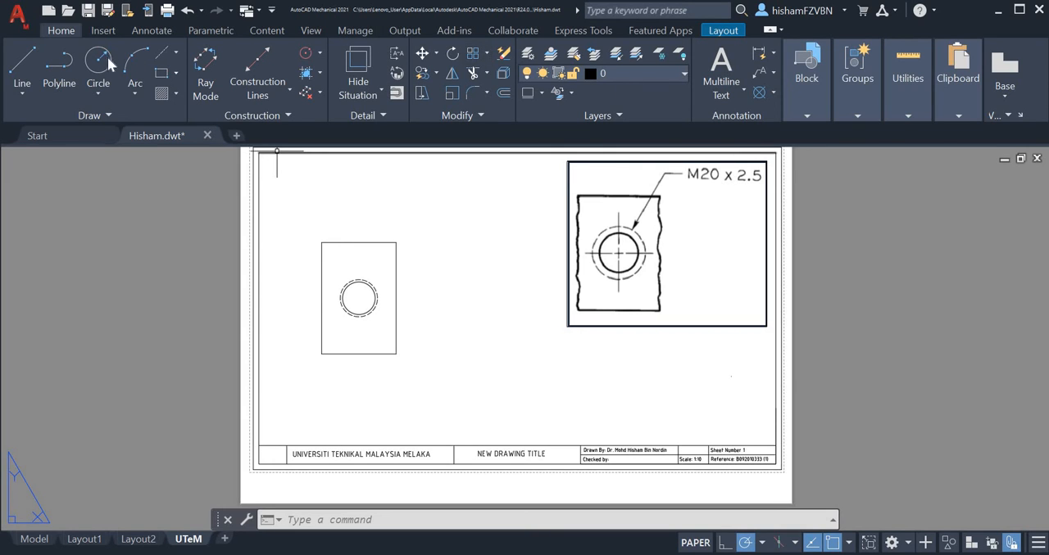
- Start the Centermark command to mark the dashed thread circle
left_click(151, 30)
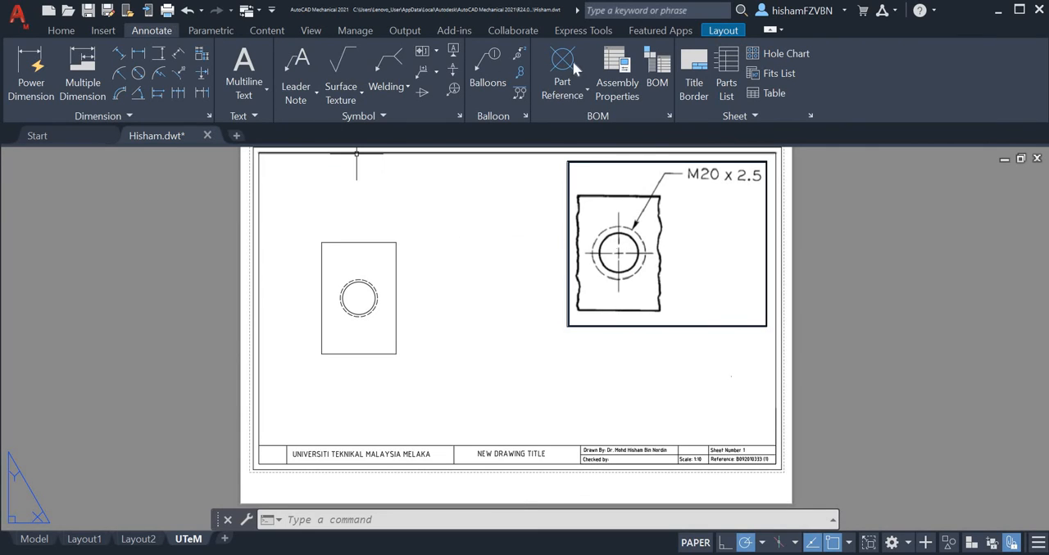
mouse_move(244, 65)
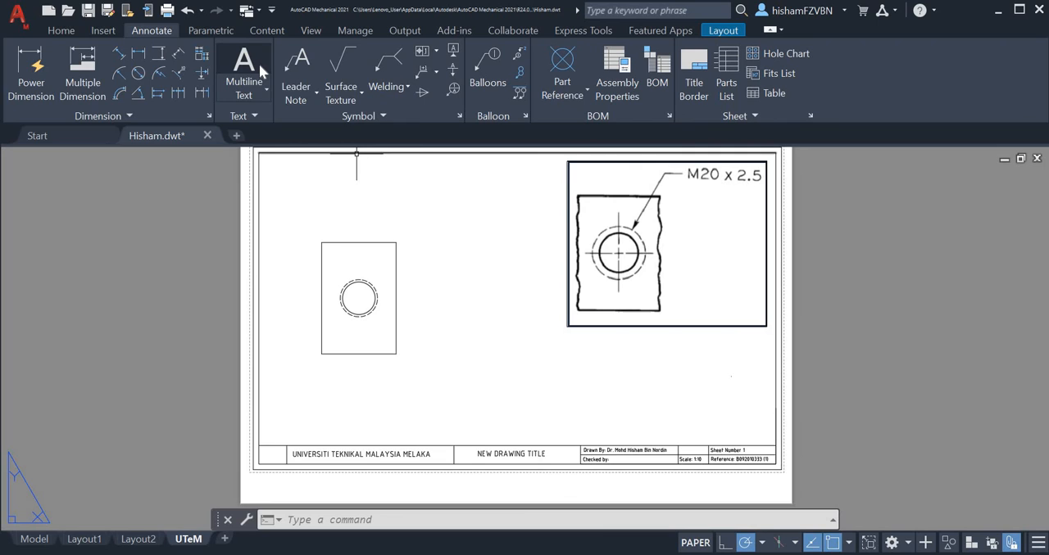
mouse_move(405, 332)
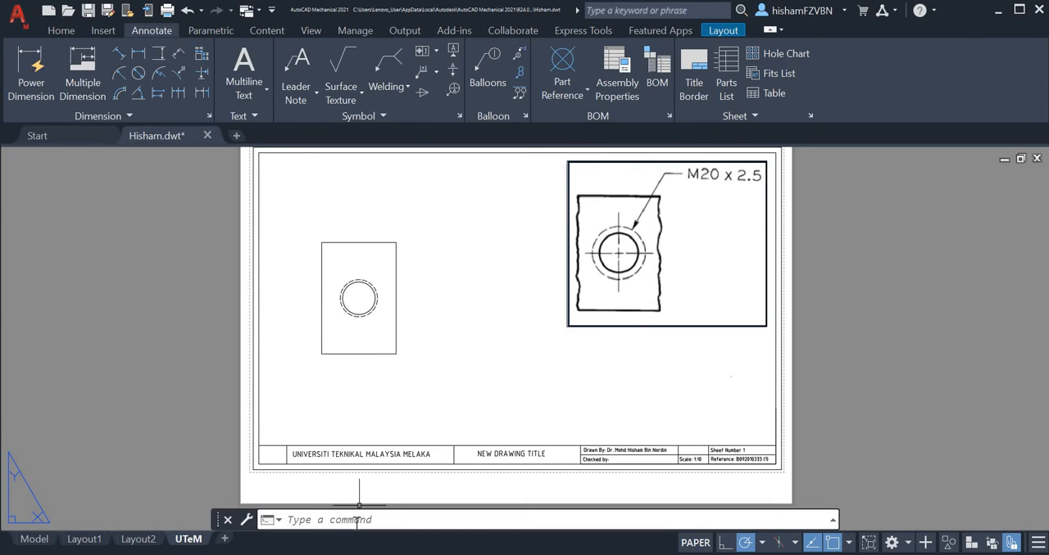
type("c")
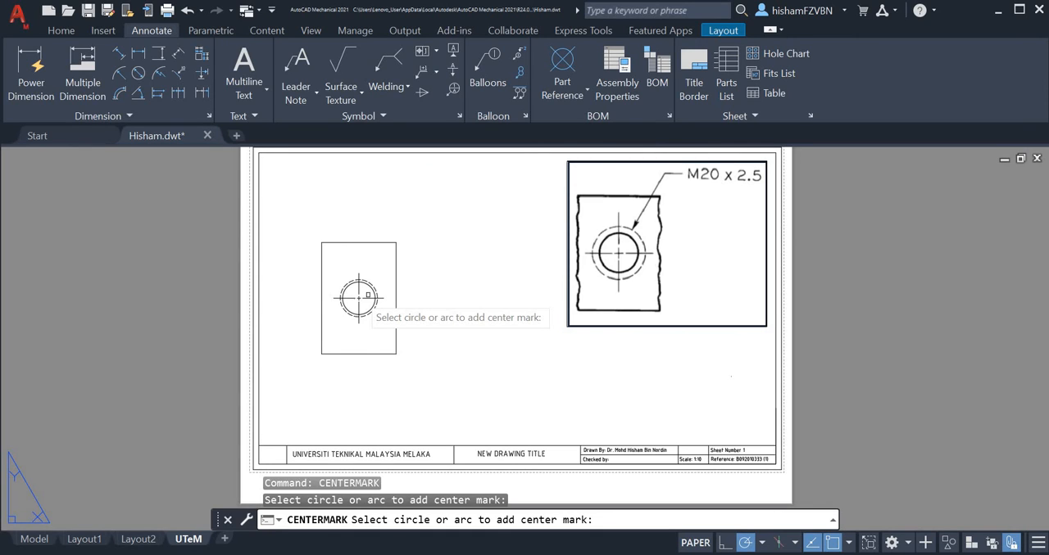
mouse_move(705, 181)
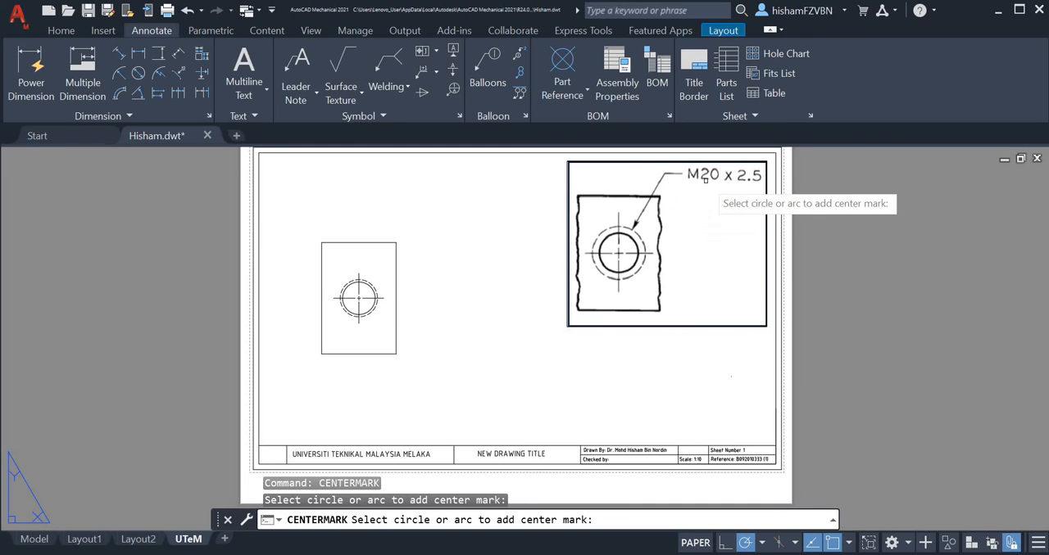
mouse_move(300, 80)
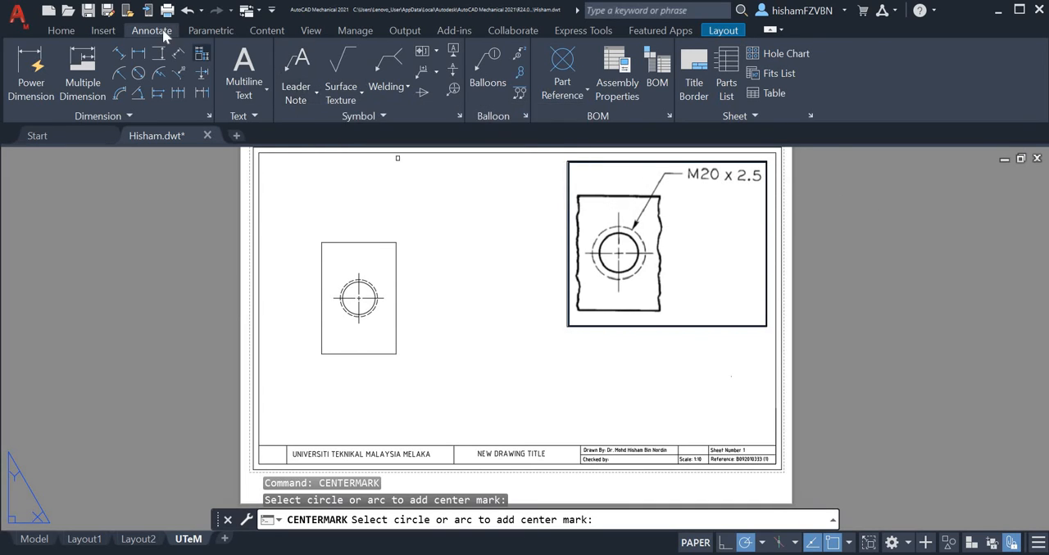
- Attach an M20 X 2.5 leader note to the thread circle toward the upper right
left_click(296, 73)
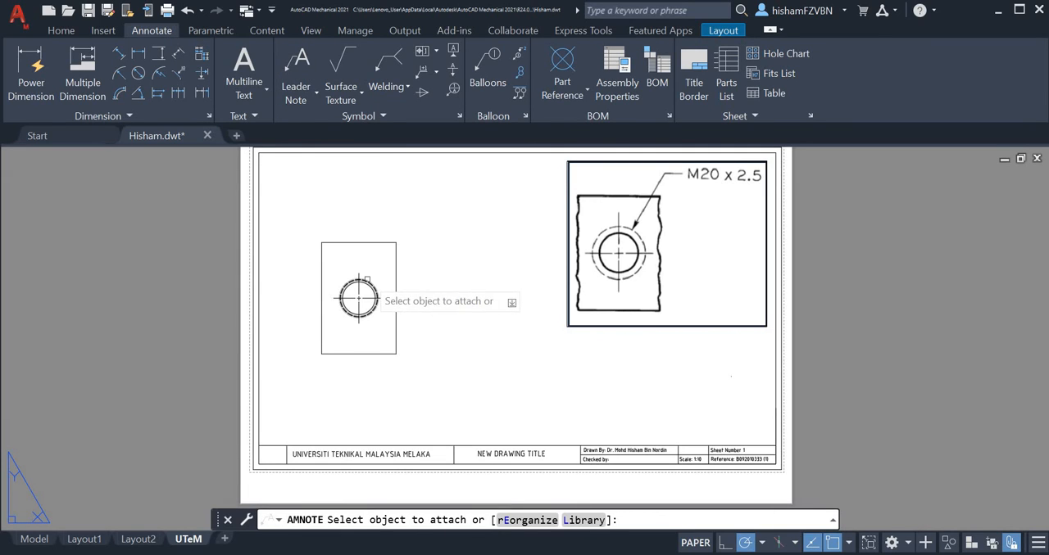
left_click(359, 297)
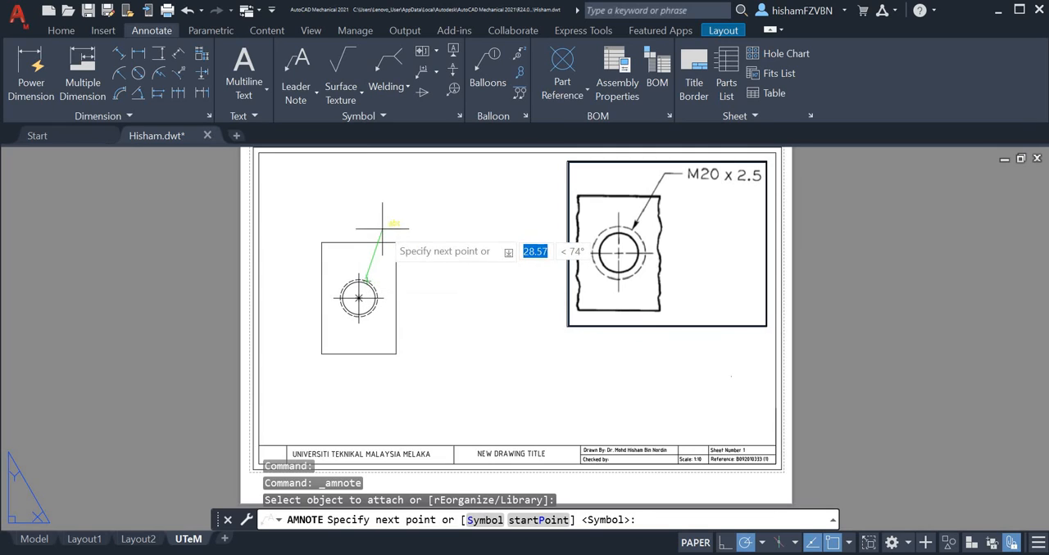
mouse_move(389, 225)
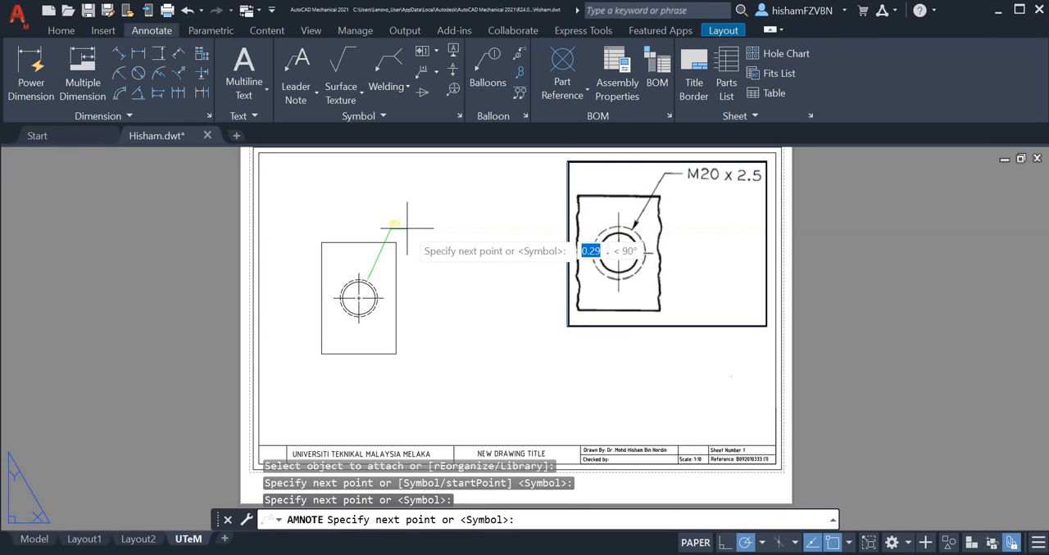
mouse_move(422, 230)
type("M20 X 2.5")
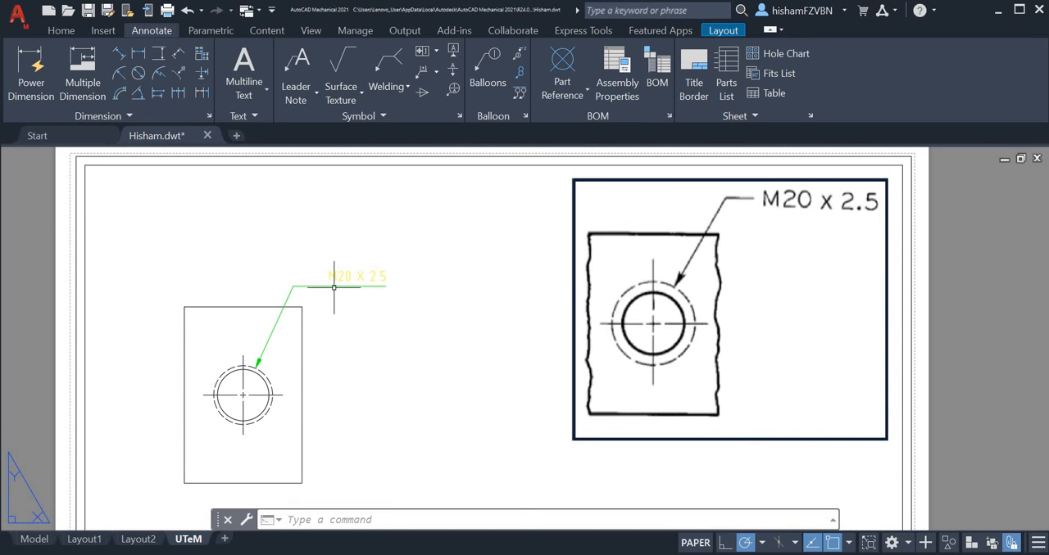
key("Escape")
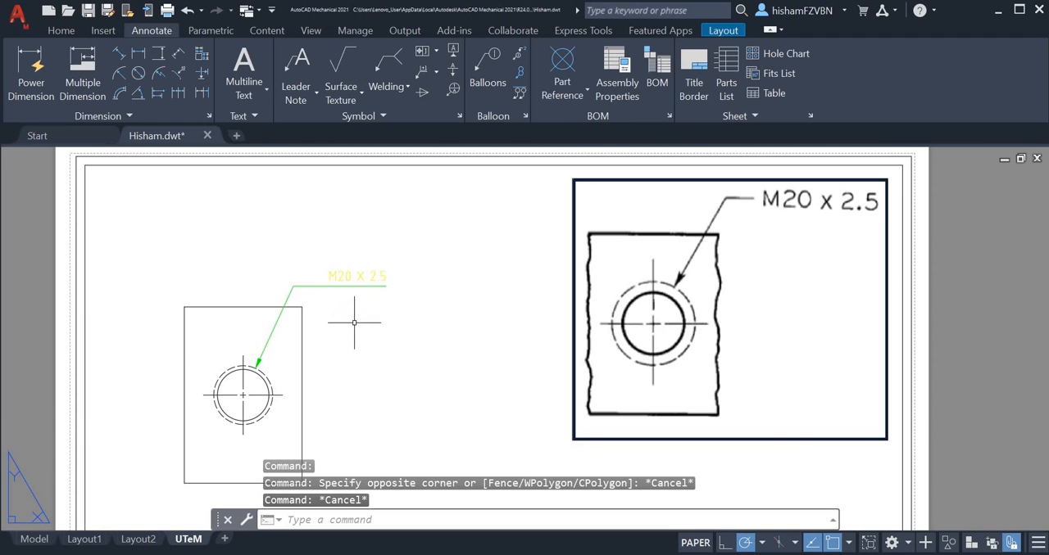
left_click(352, 285)
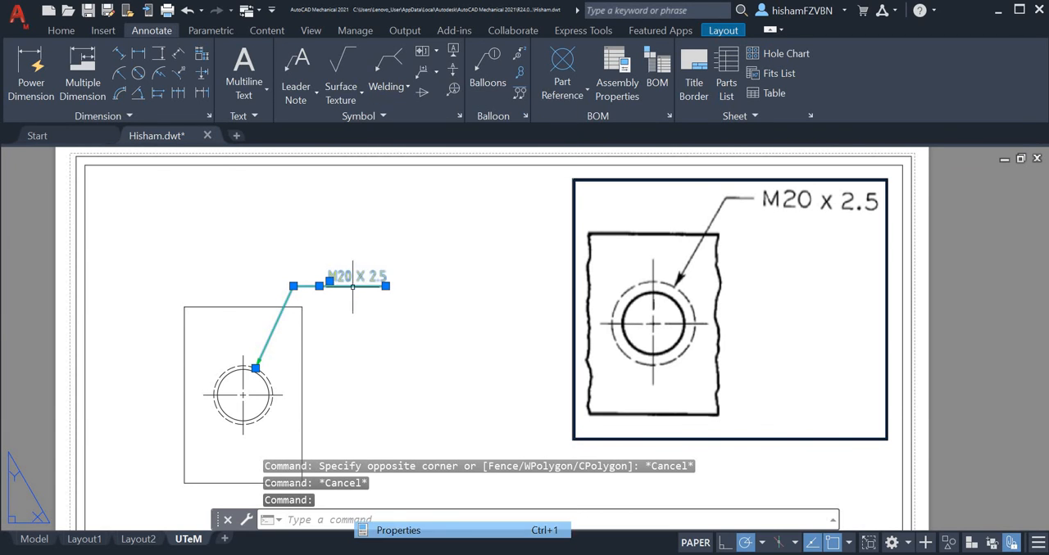
left_click(397, 530)
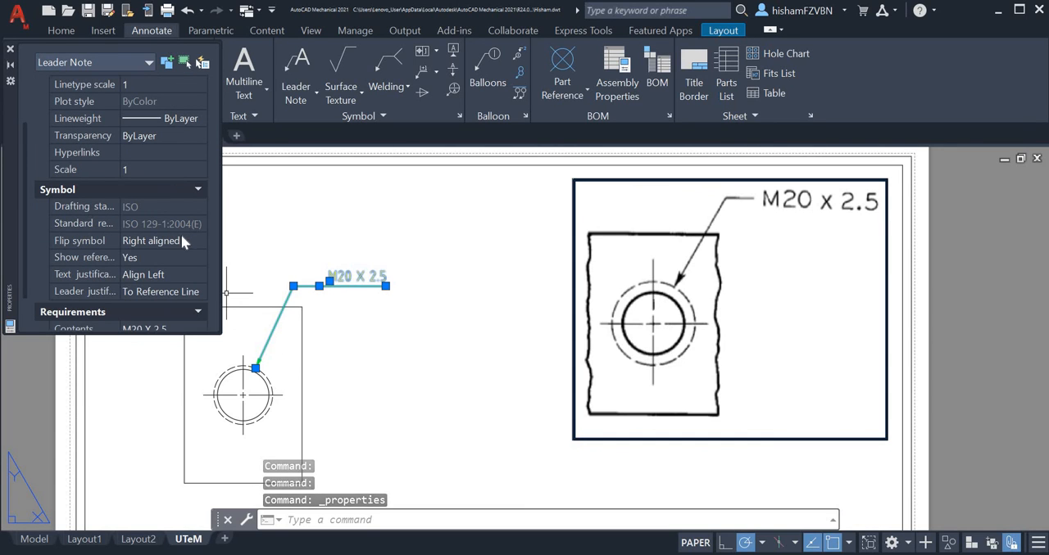
mouse_move(141, 266)
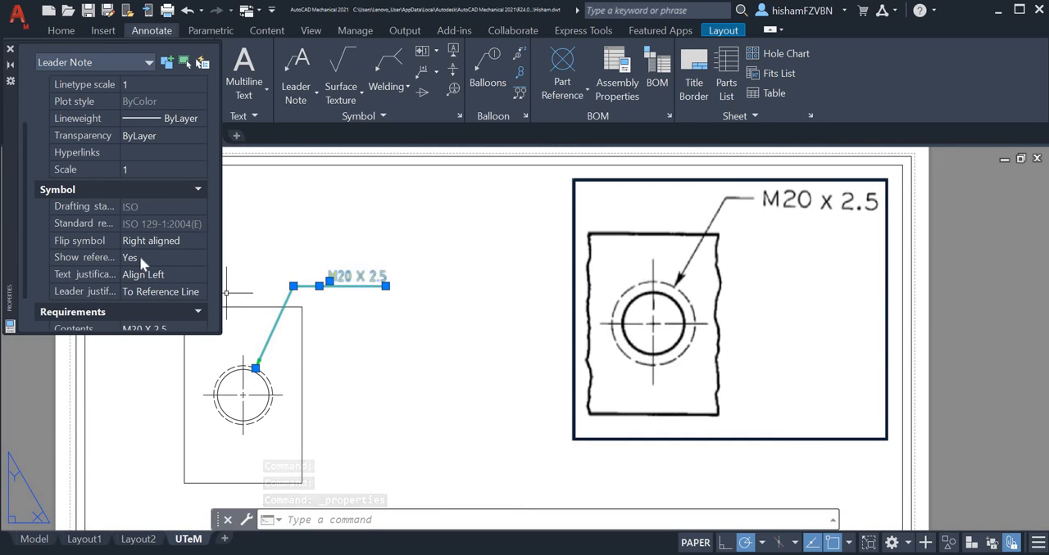
left_click(200, 257)
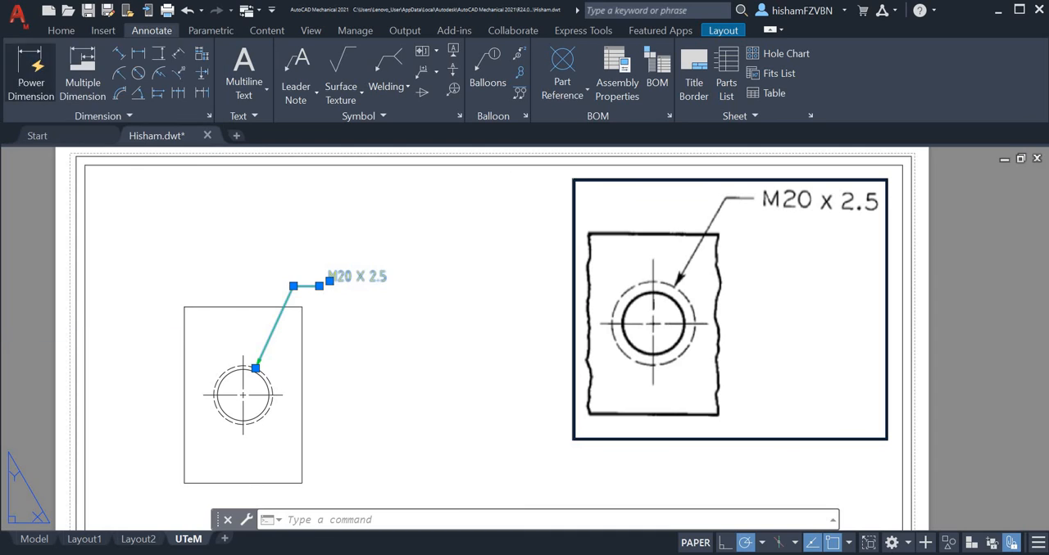
- Drag the M20 X 2.5 note text down level with the end of the leader line
left_click(366, 328)
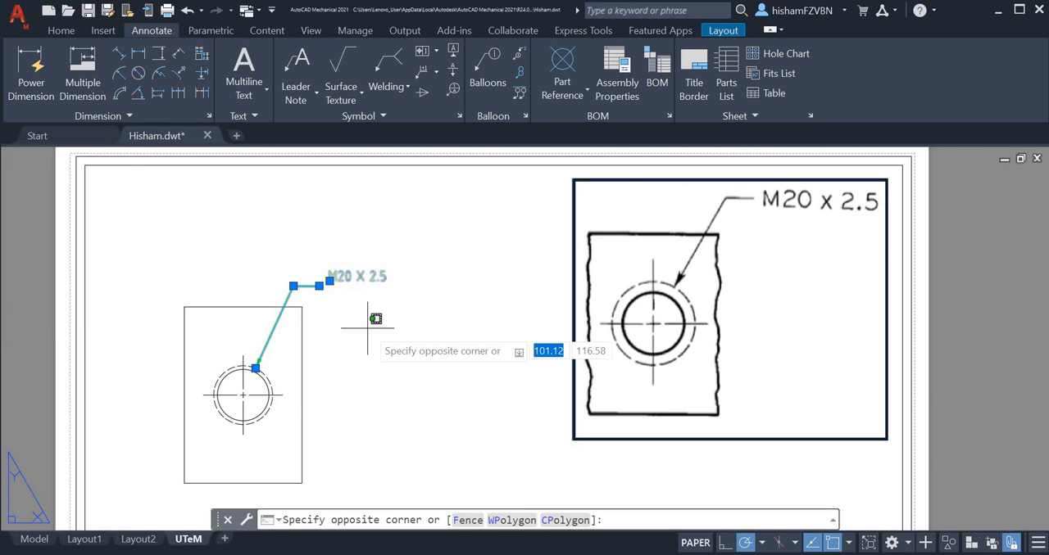
key("Escape")
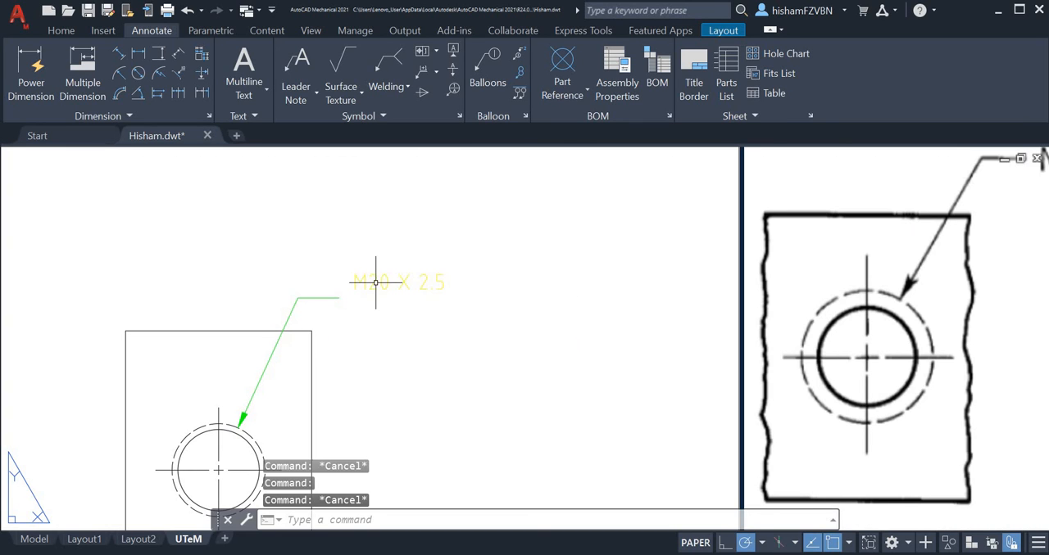
left_click(375, 282)
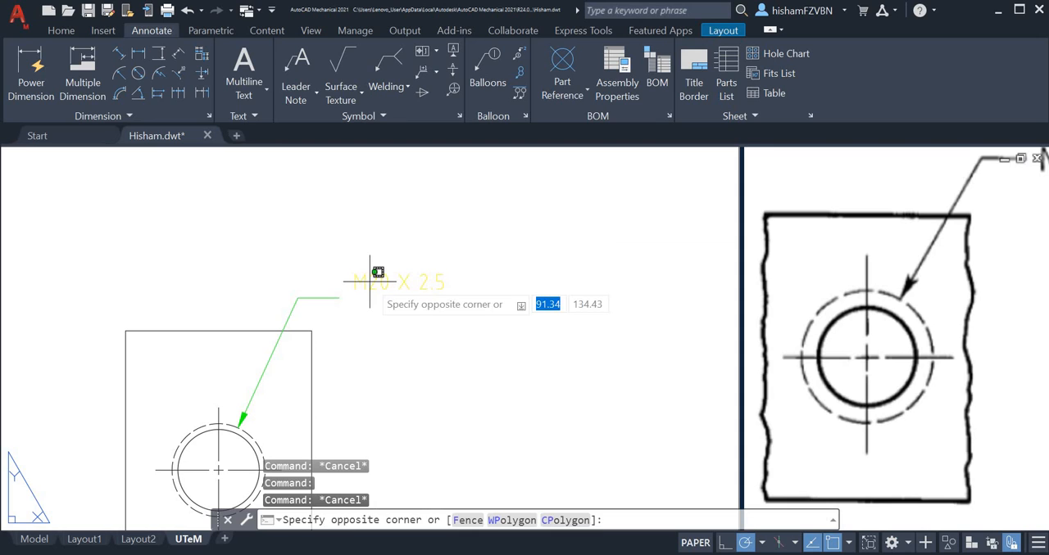
key("Escape")
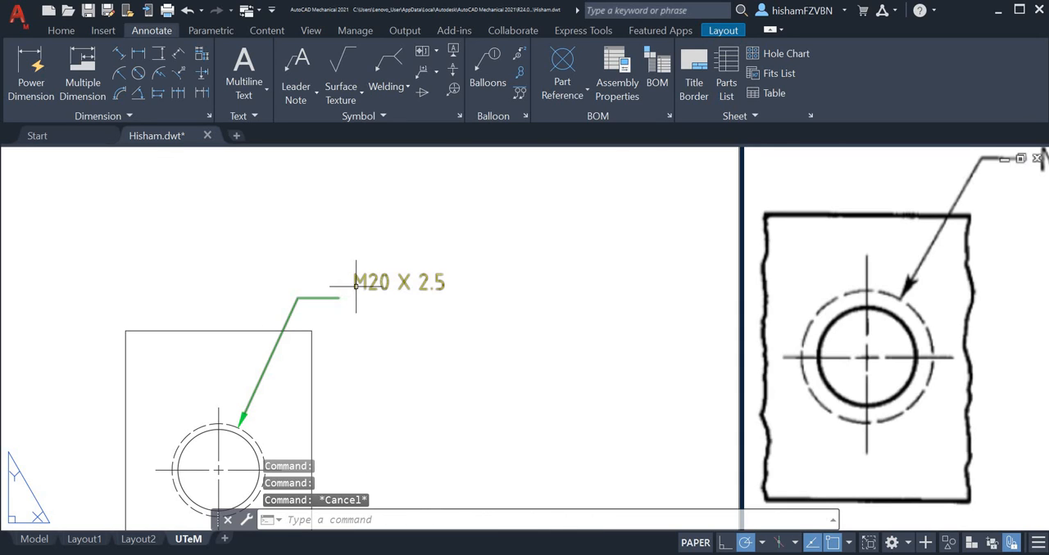
left_click(339, 298)
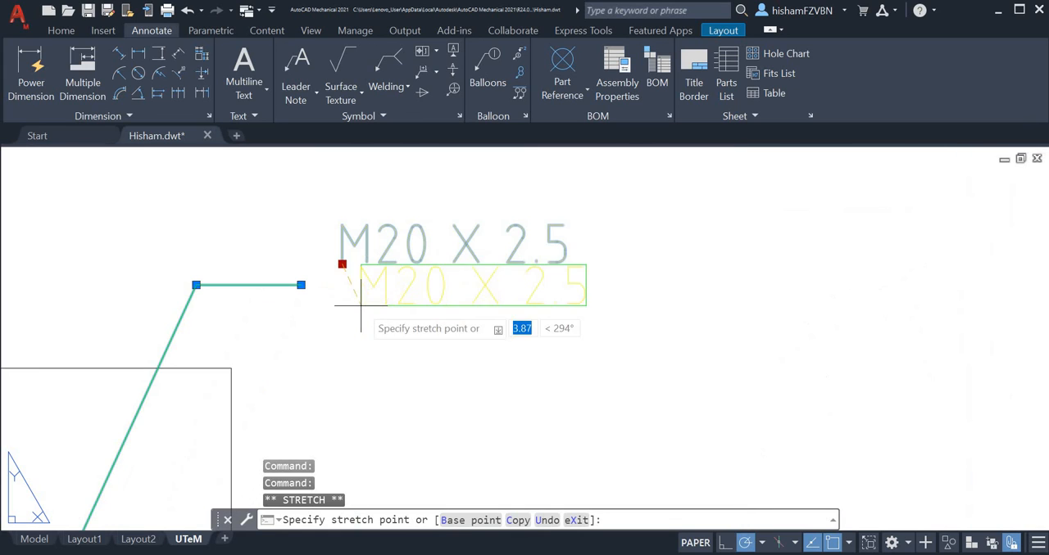
mouse_move(342, 299)
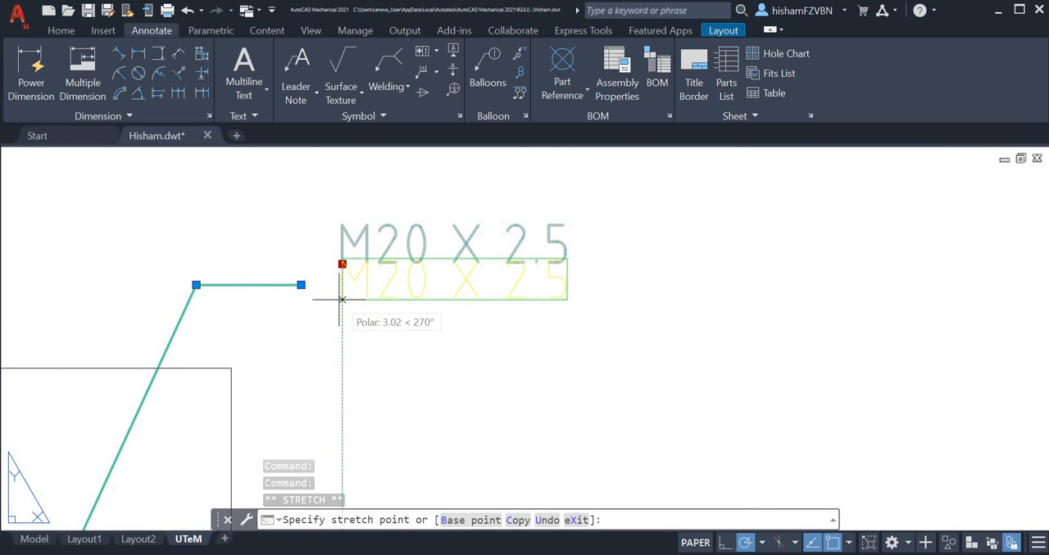
left_click(410, 348)
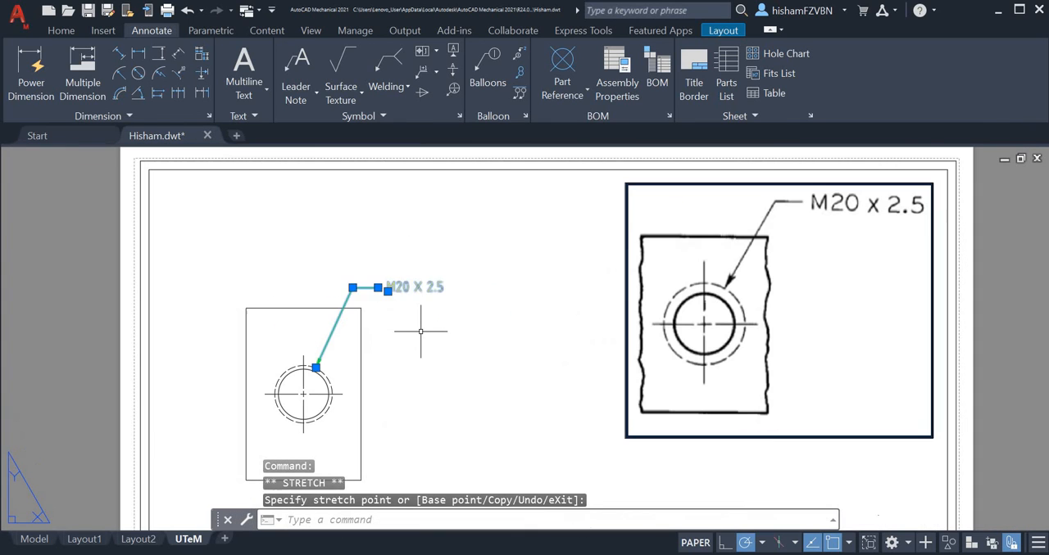
key("Escape")
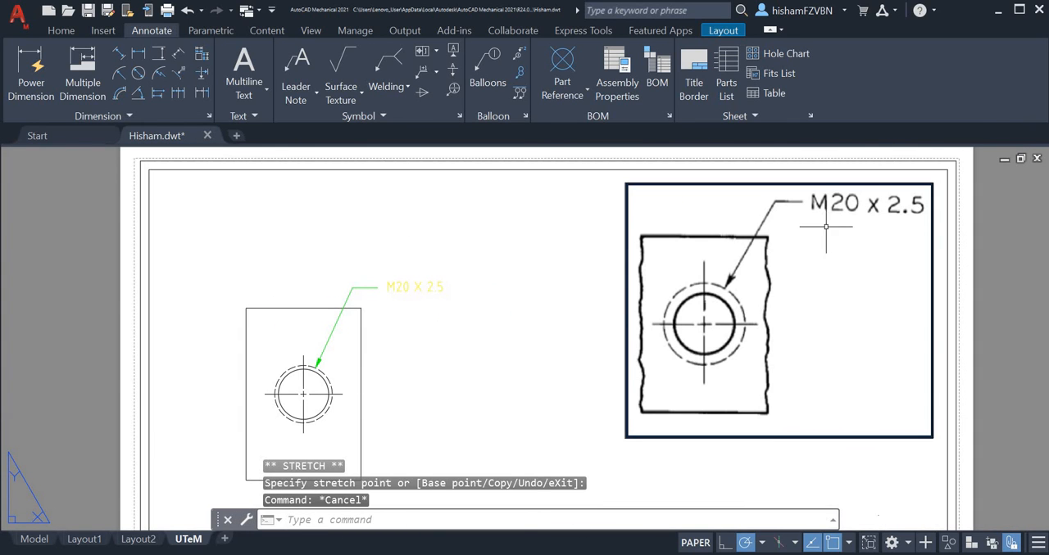
mouse_move(375, 368)
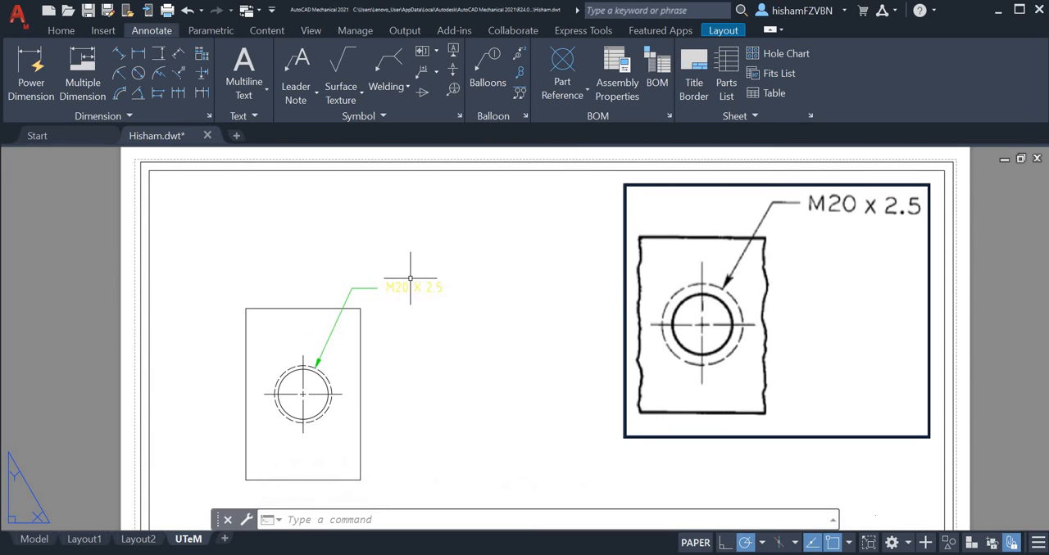
mouse_move(391, 295)
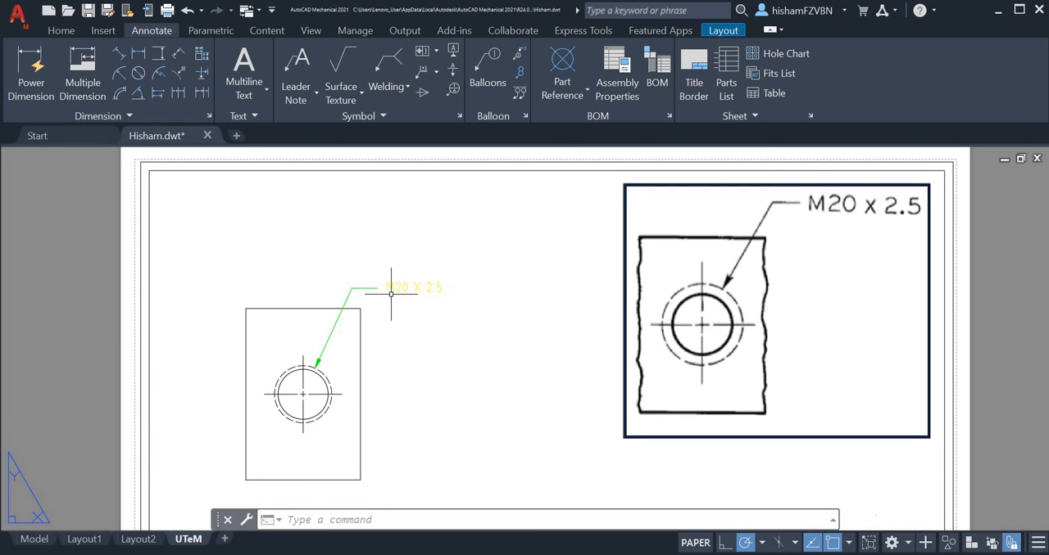
mouse_move(400, 294)
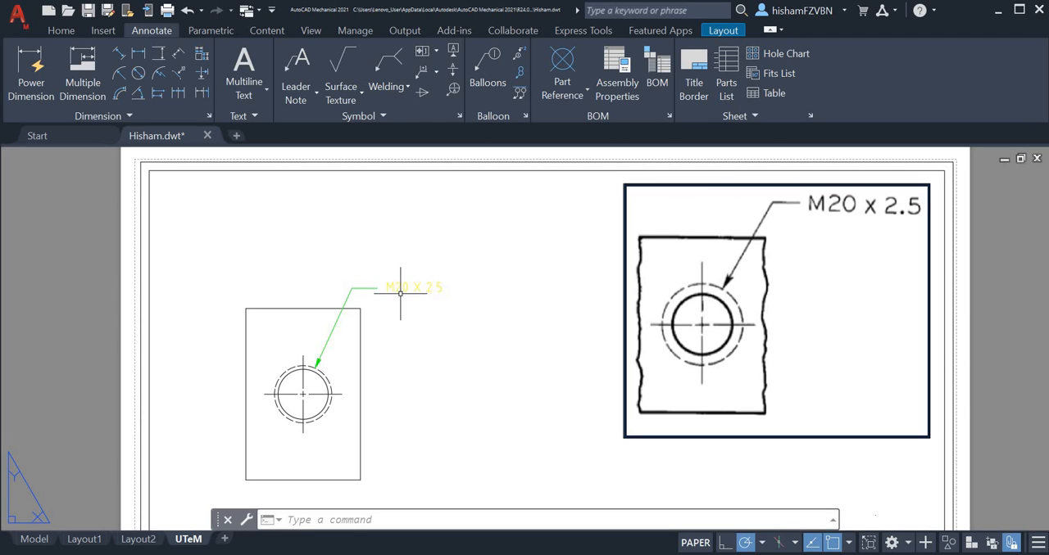
mouse_move(443, 296)
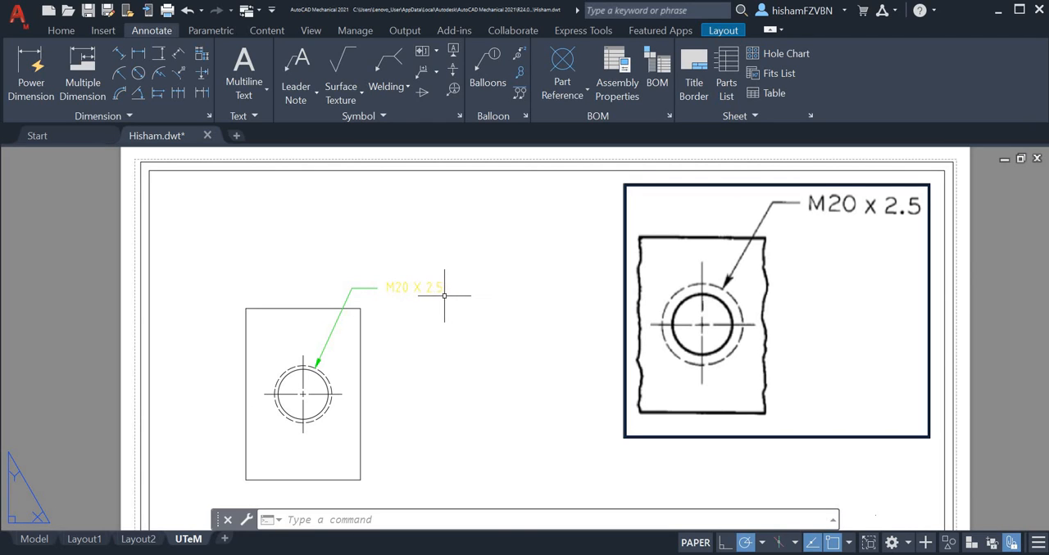
mouse_move(415, 342)
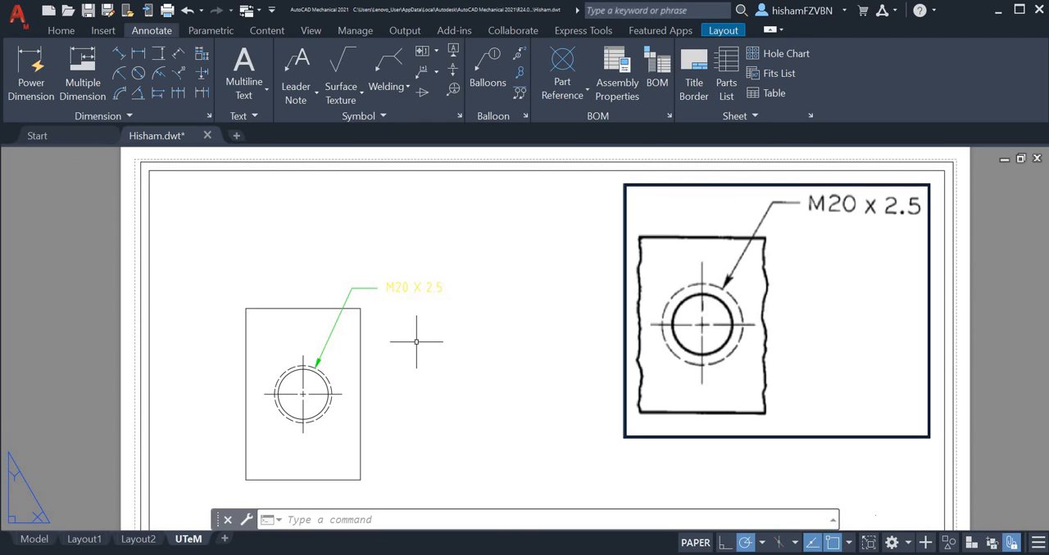